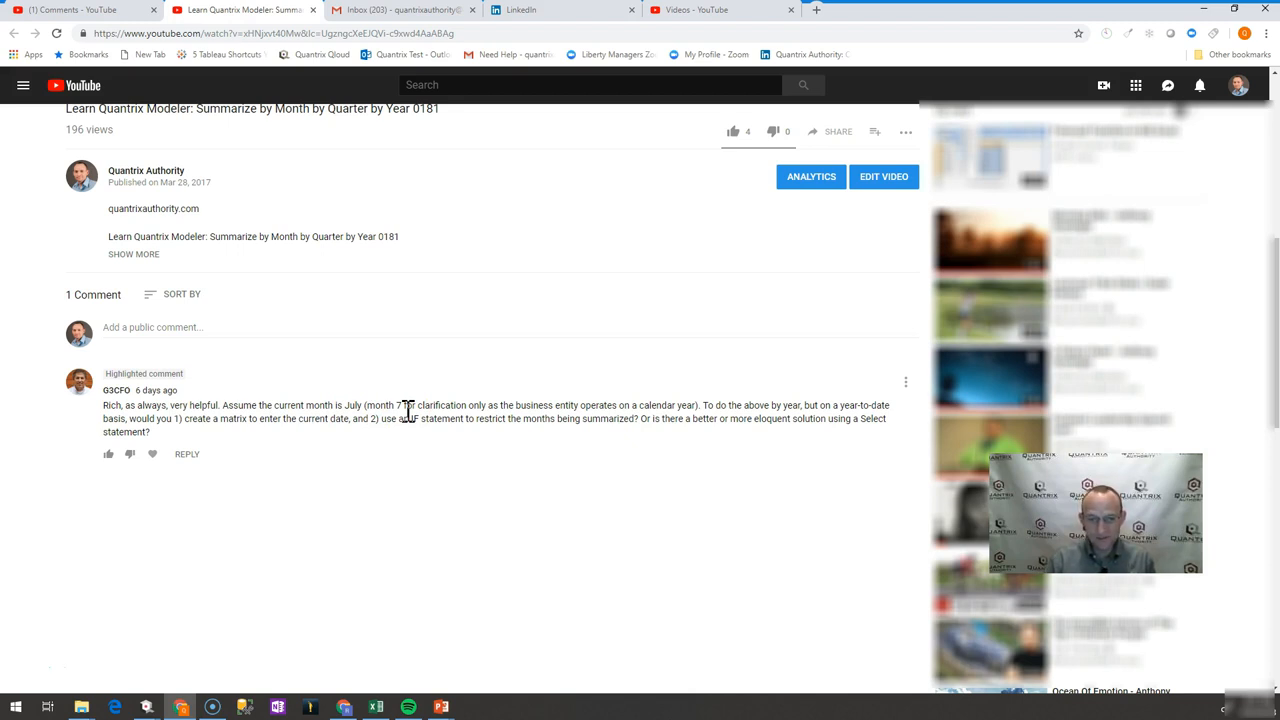
mouse_move(658, 444)
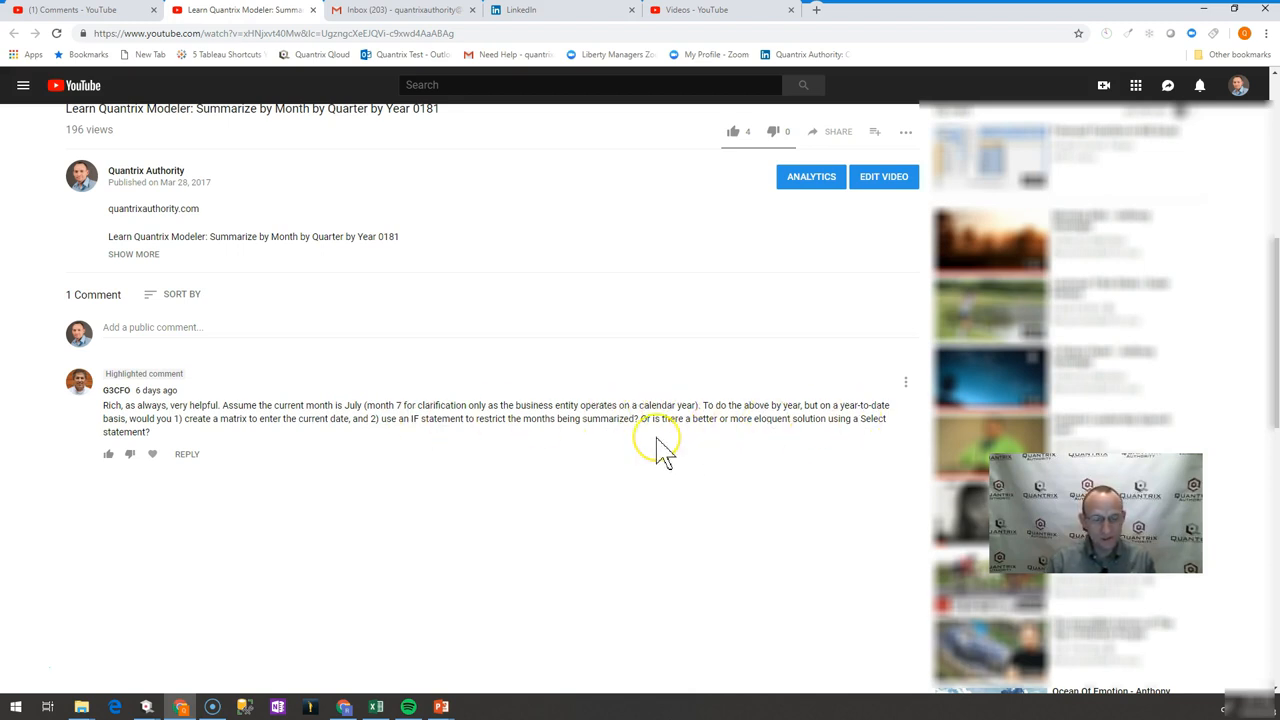
mouse_move(660, 448)
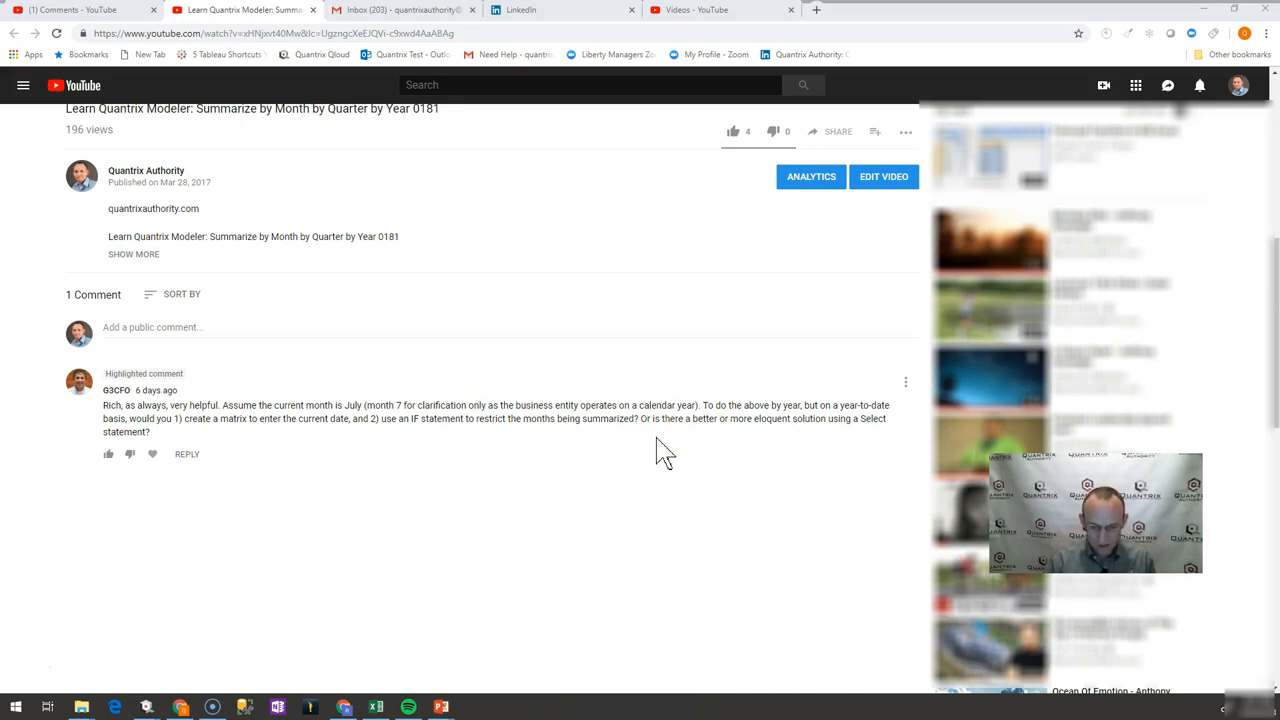
Inspect the data table's Date, Month, Year, Quarter and Quantity columns.
click(146, 708)
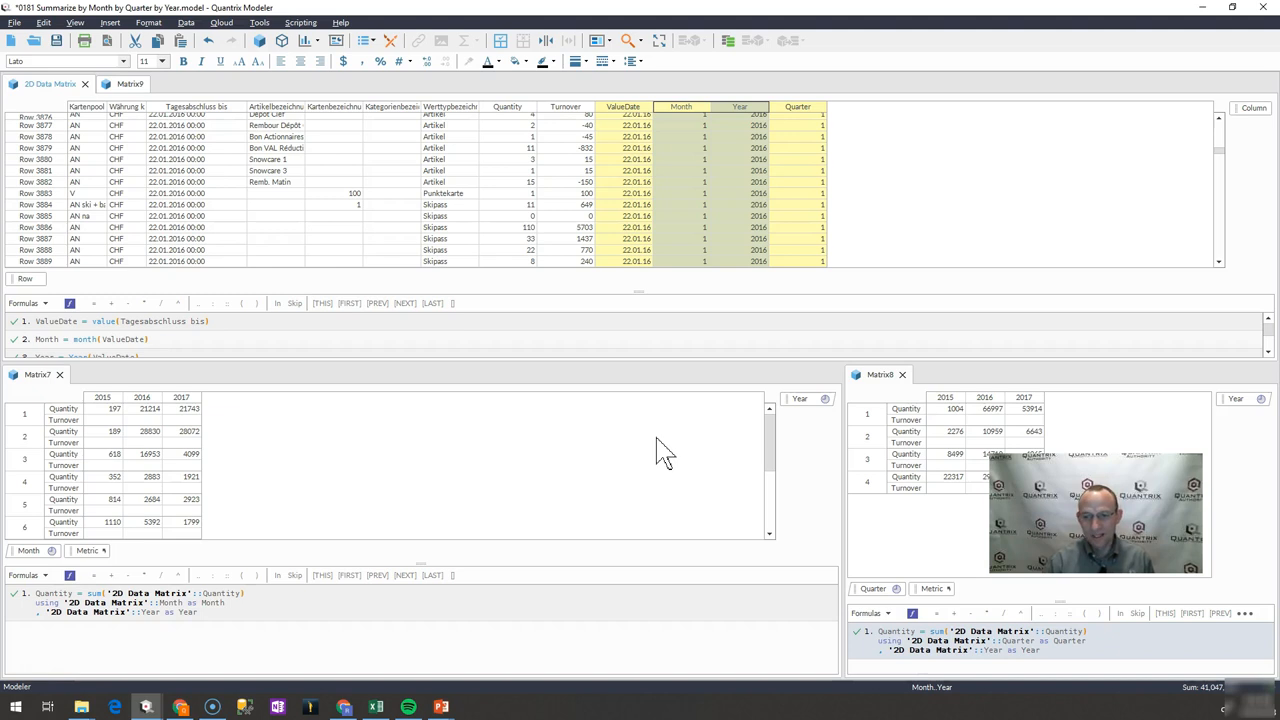
mouse_move(644, 380)
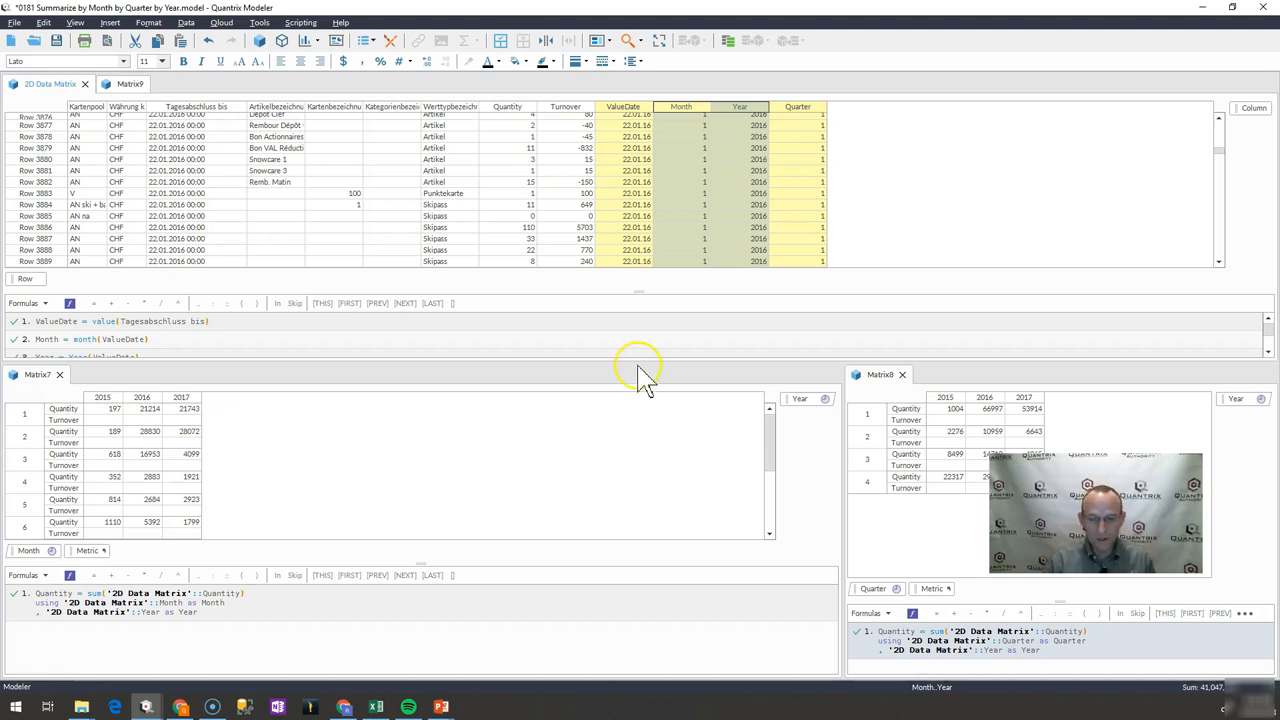
mouse_move(620, 220)
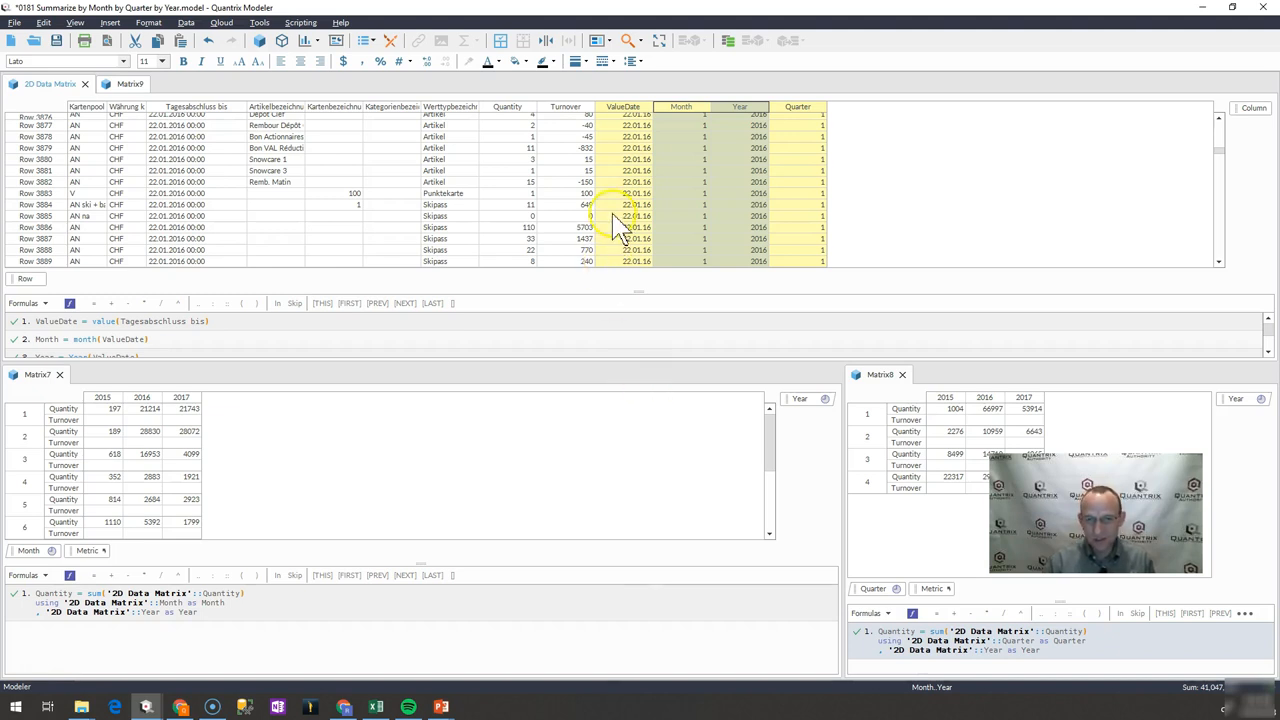
mouse_move(680, 158)
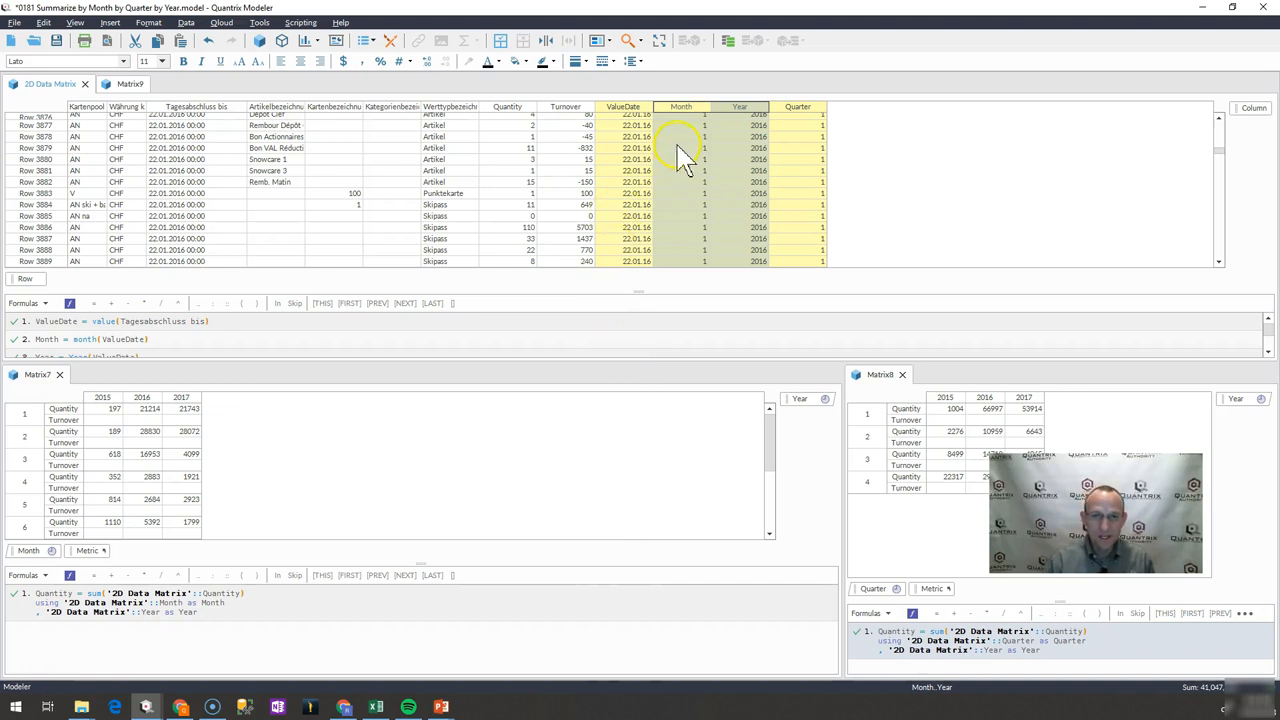
mouse_move(196, 424)
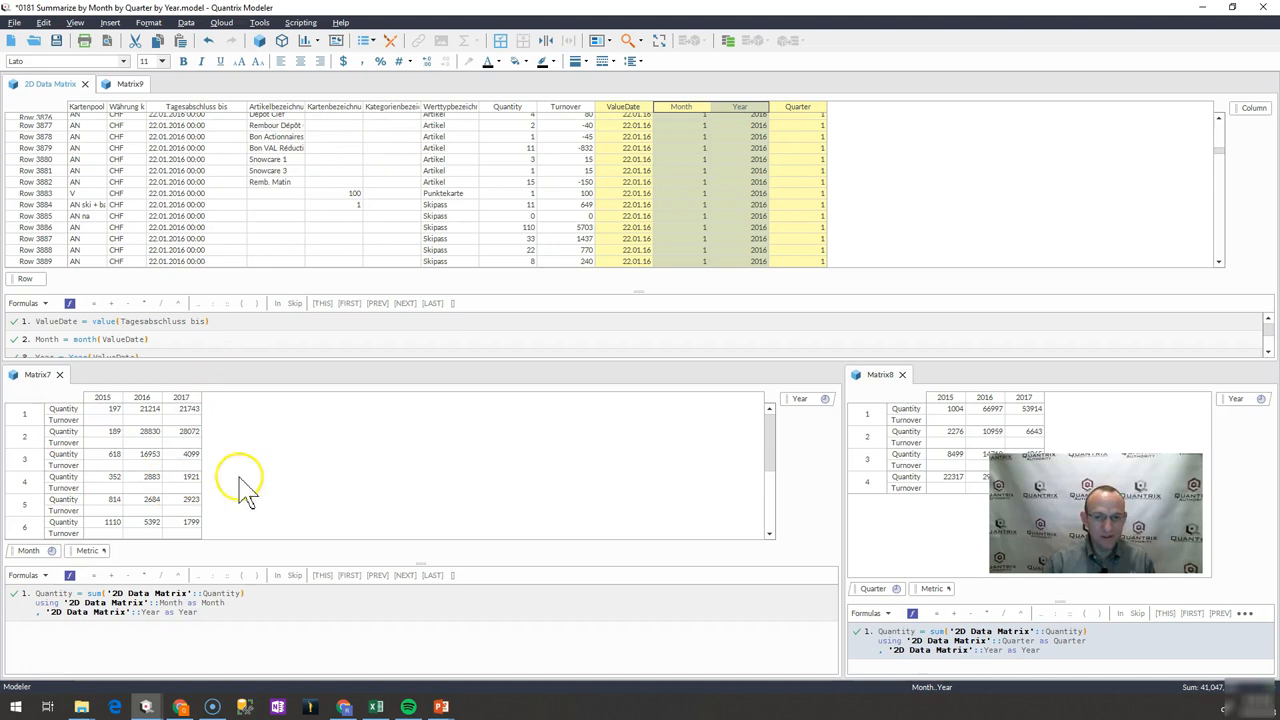
mouse_move(890, 530)
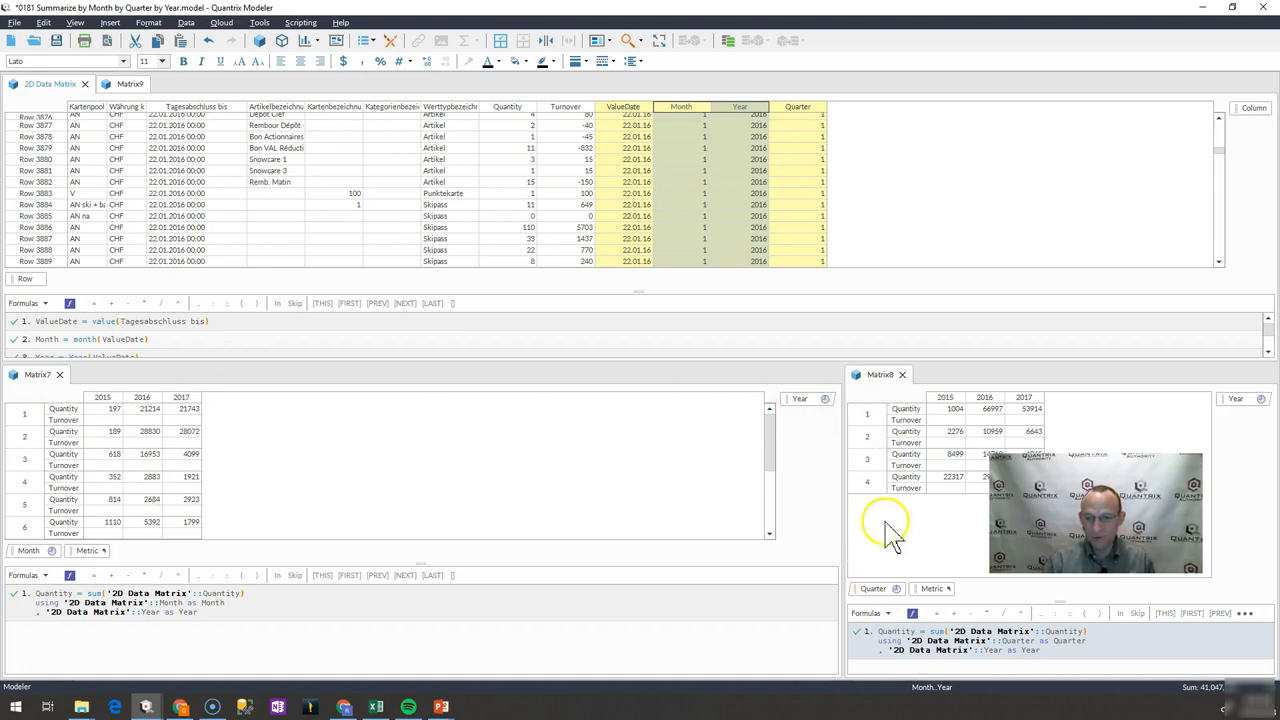
mouse_move(678, 144)
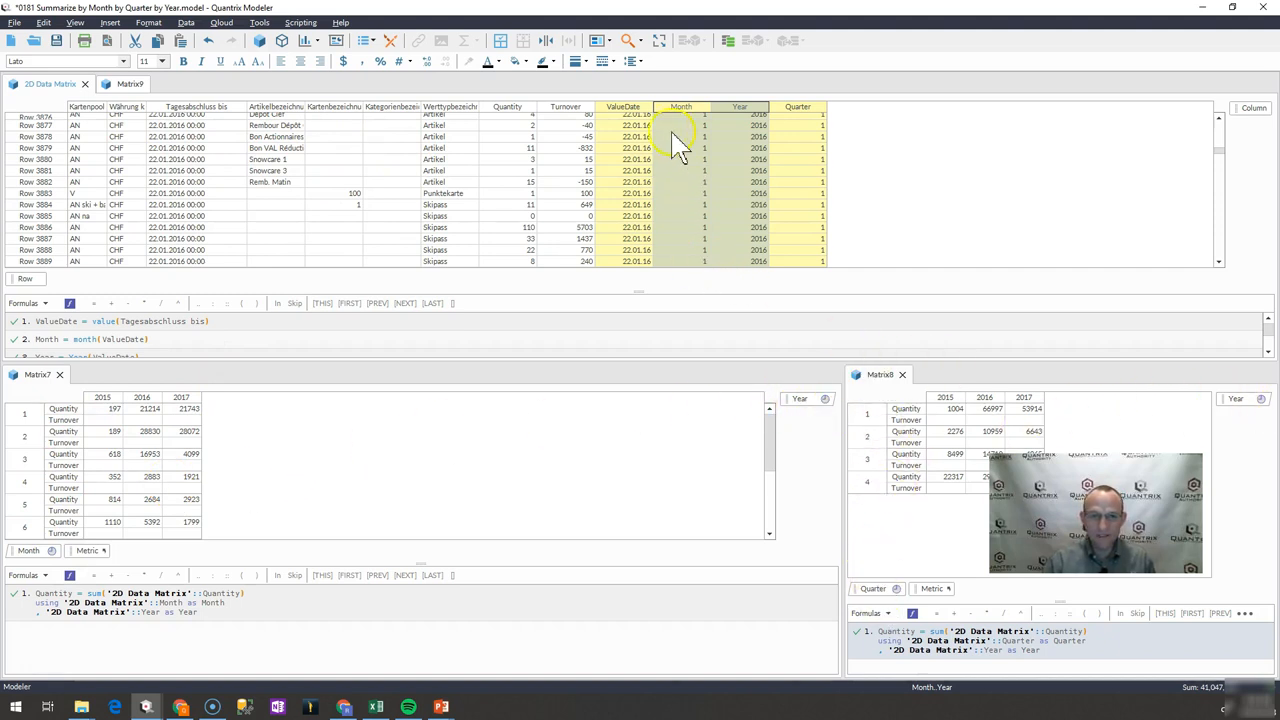
click(624, 106)
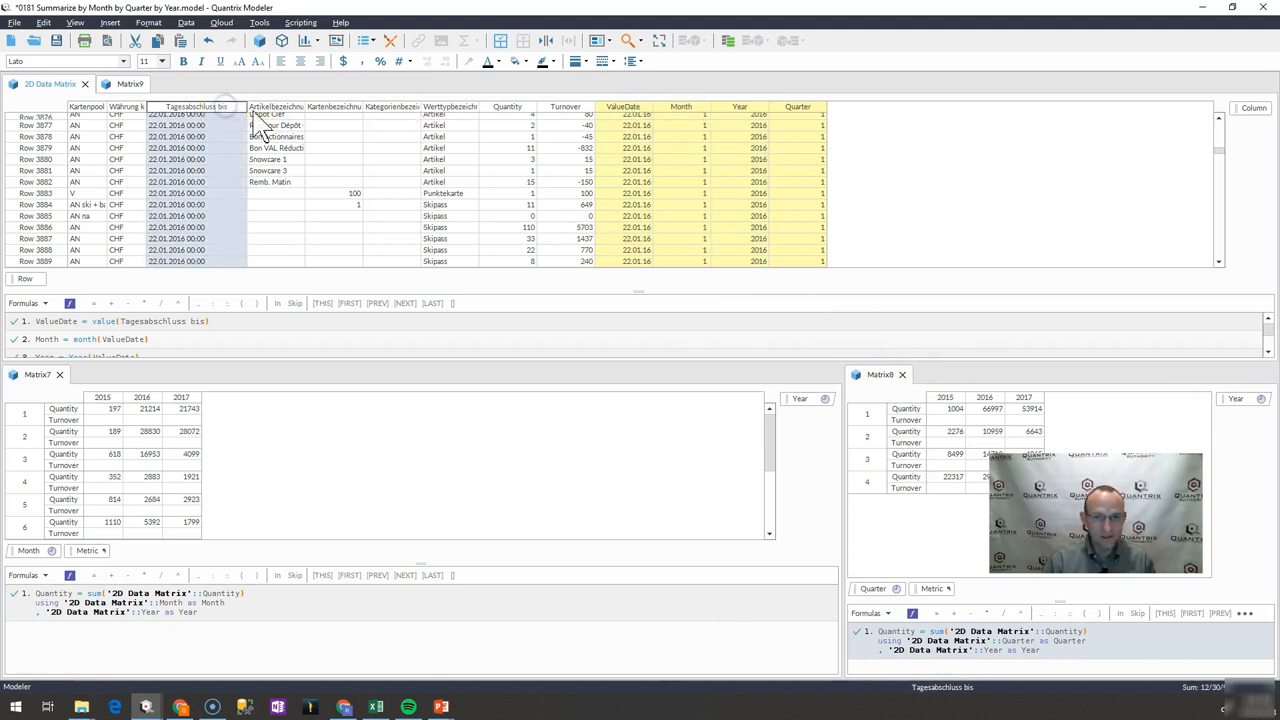
click(680, 106)
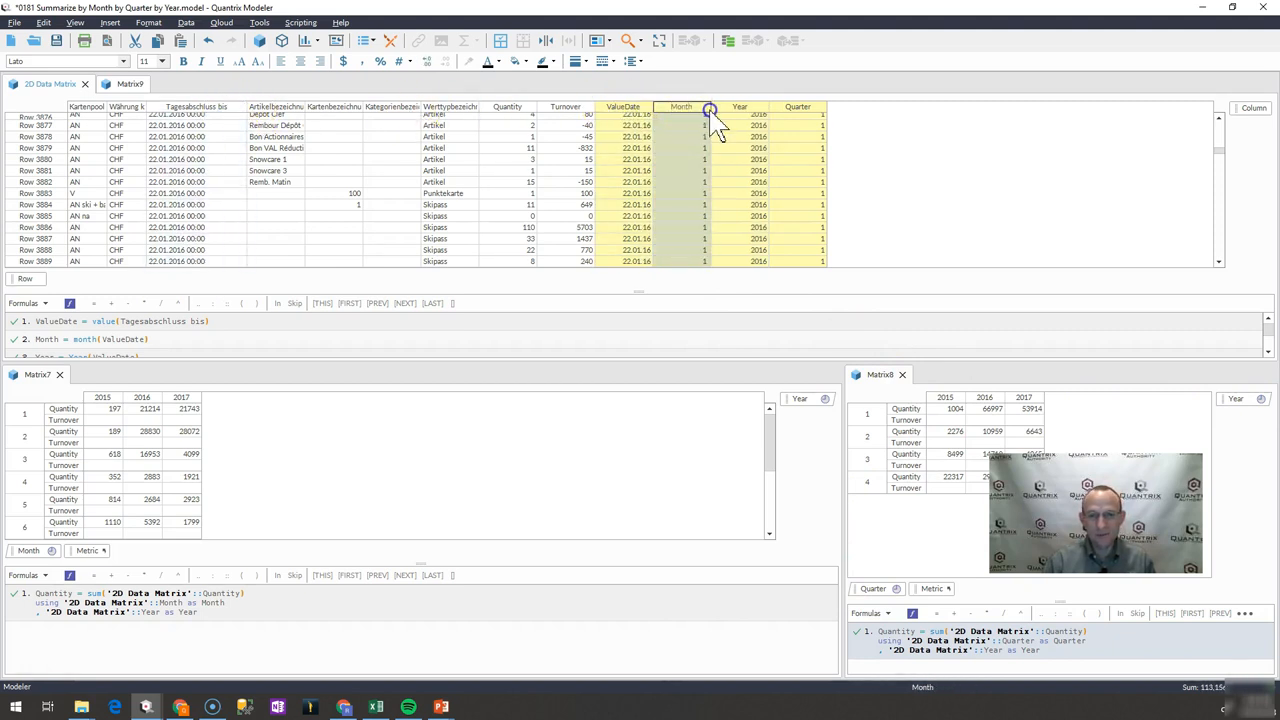
click(796, 108)
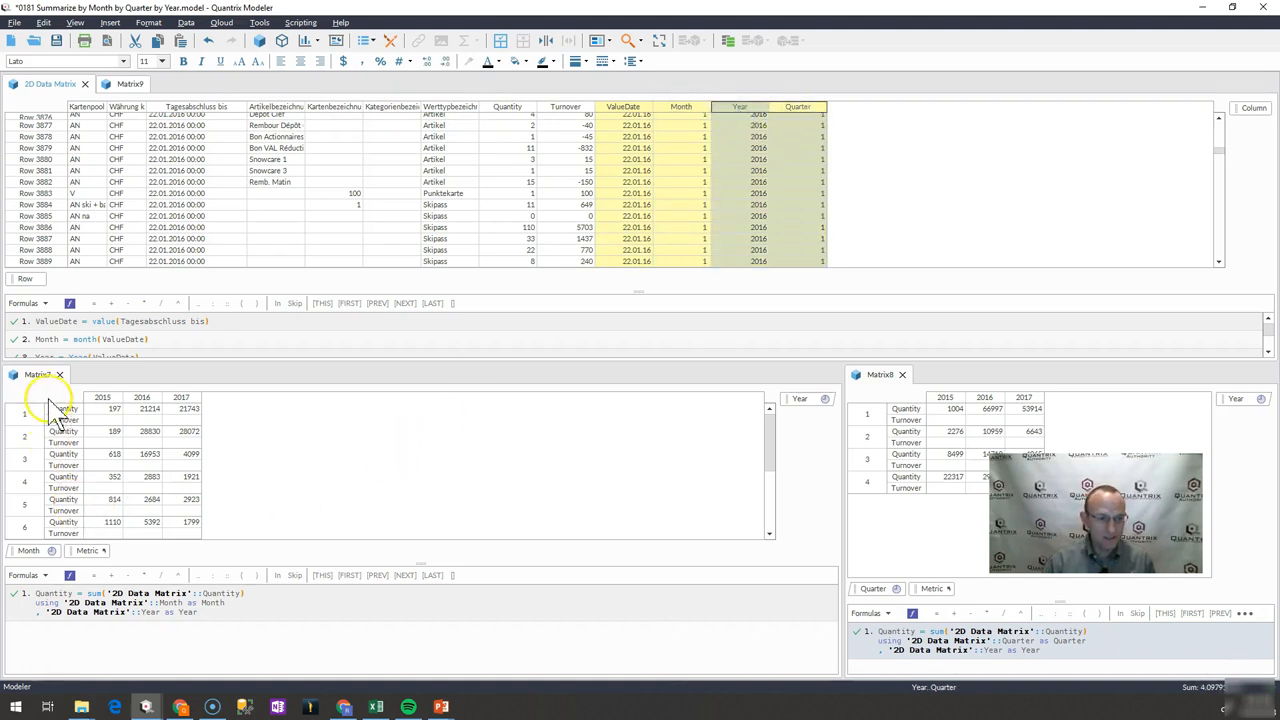
mouse_move(736, 400)
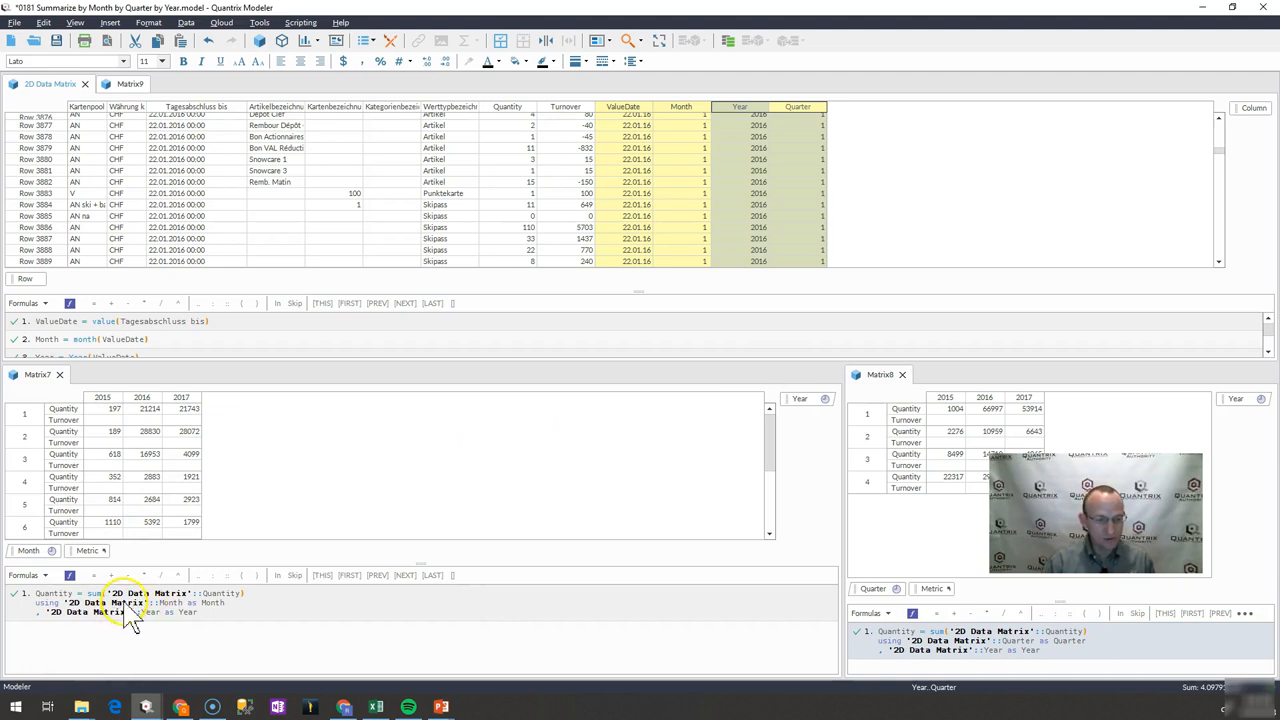
click(508, 118)
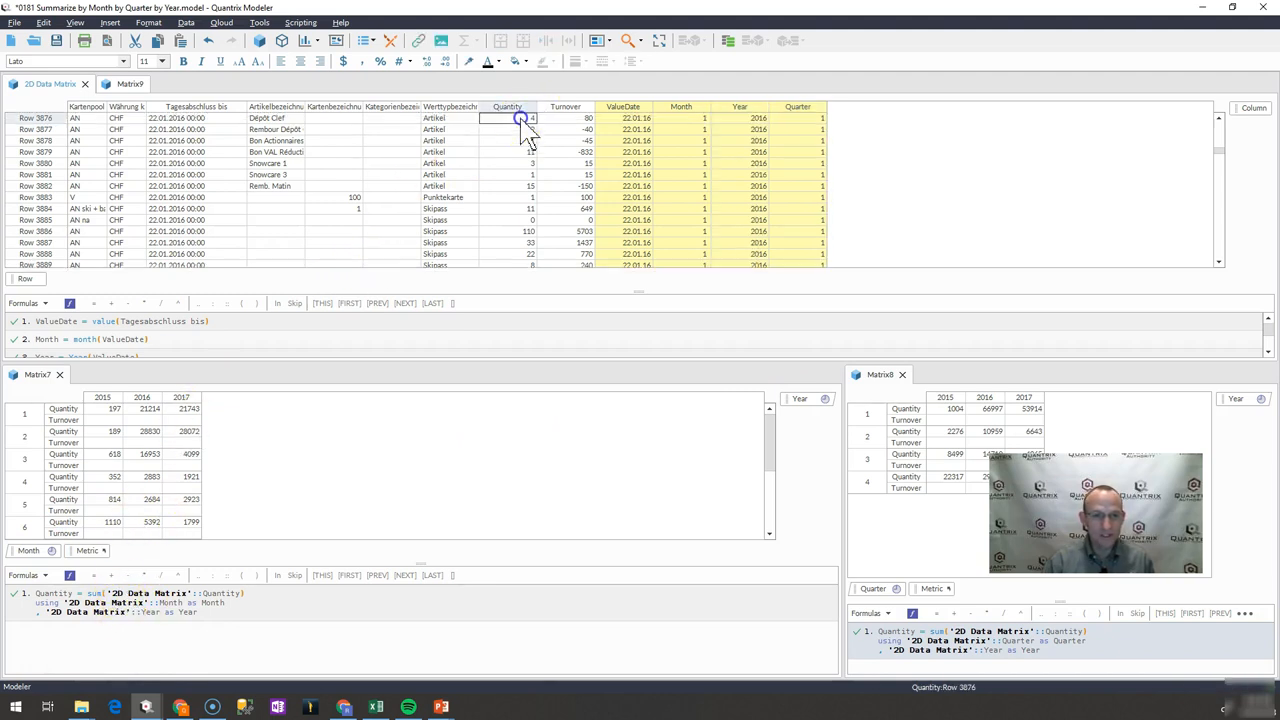
click(508, 106)
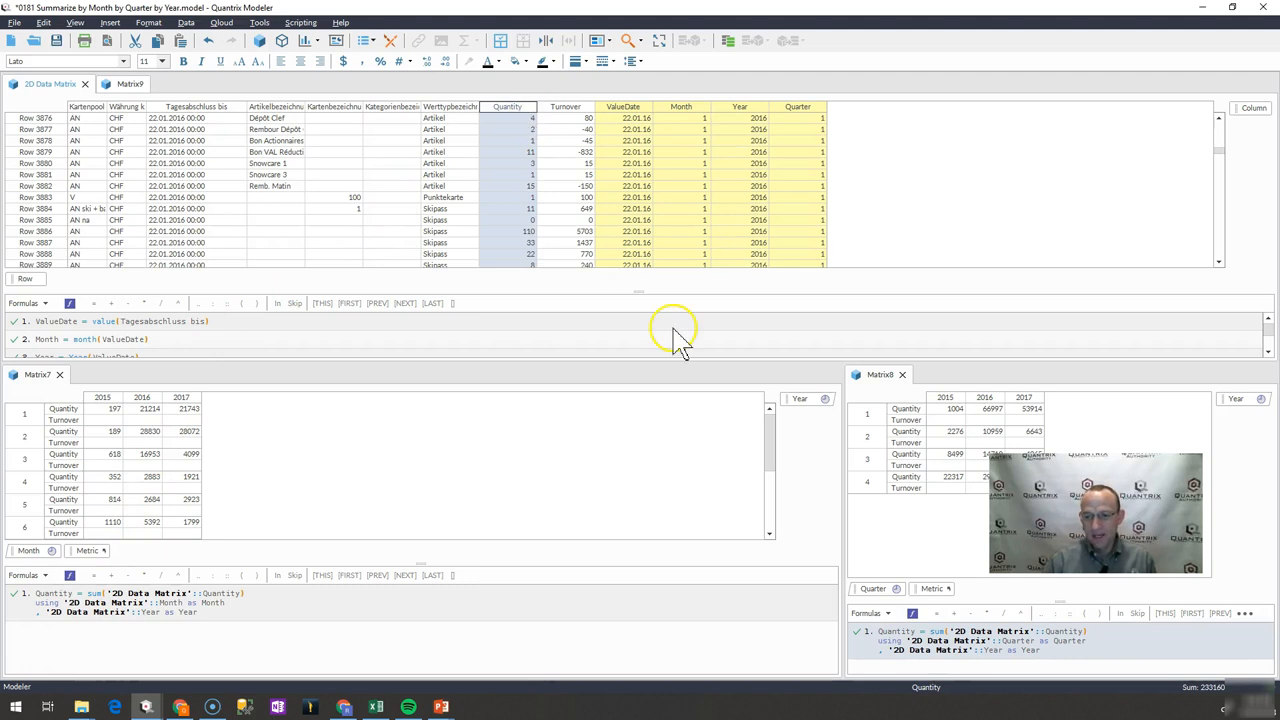
mouse_move(844, 476)
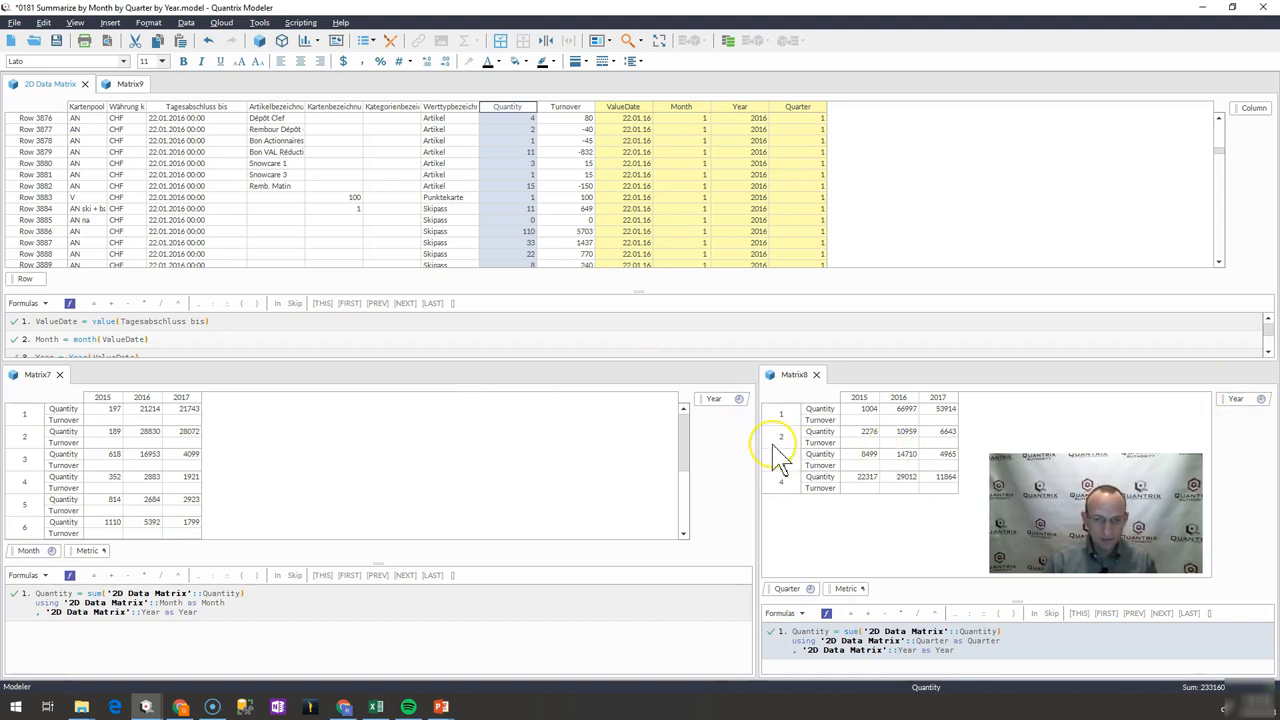
mouse_move(858, 360)
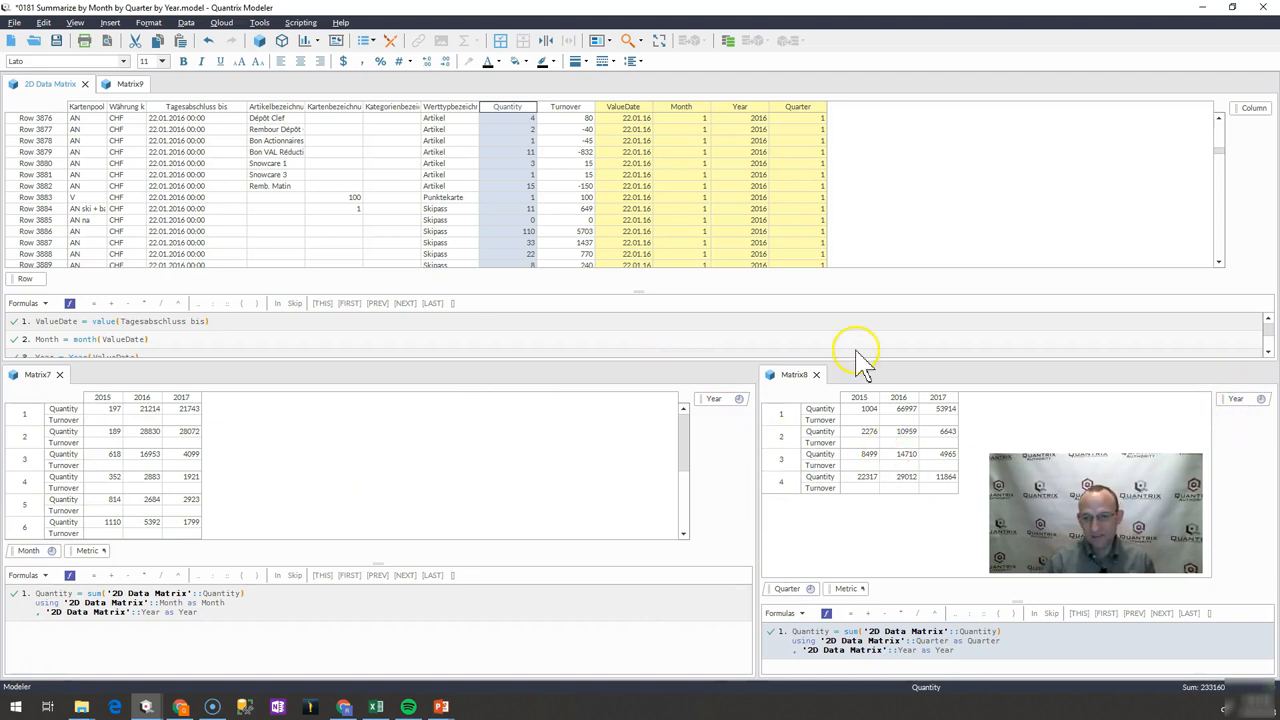
mouse_move(470, 170)
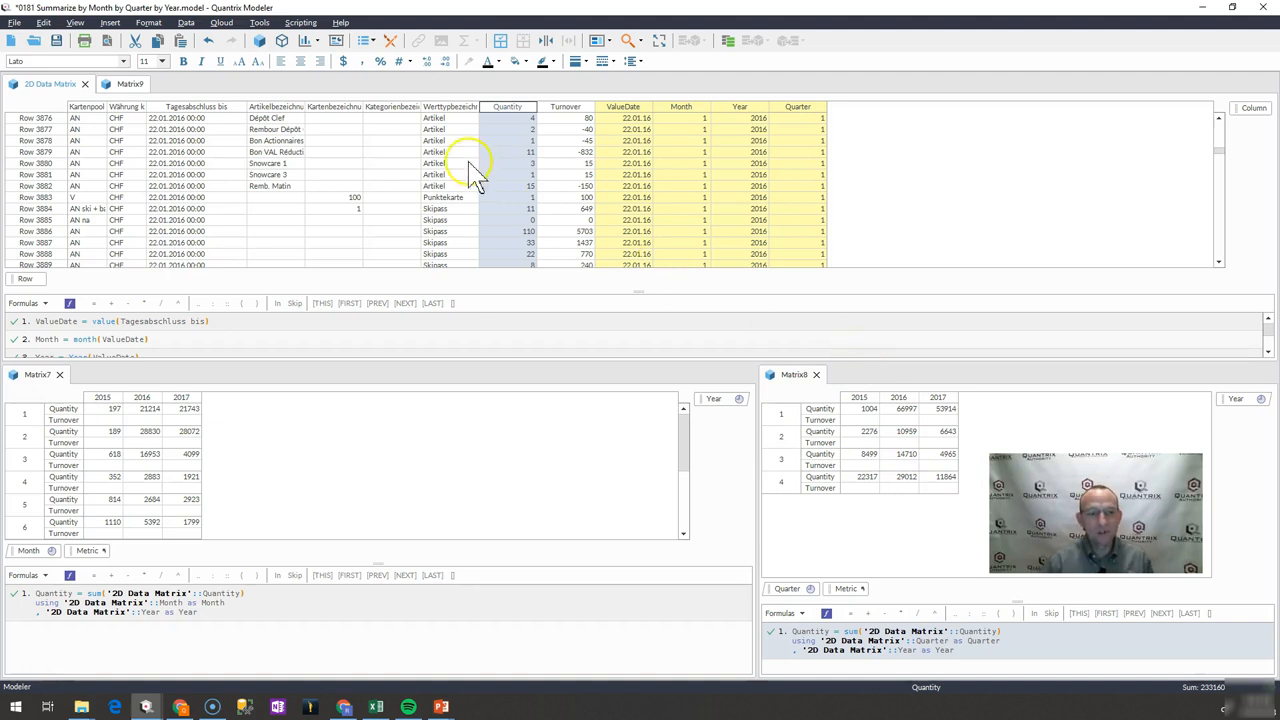
Add a new matrix named MonthInput and rename its single item E1 to Month.
click(176, 84)
text(M)
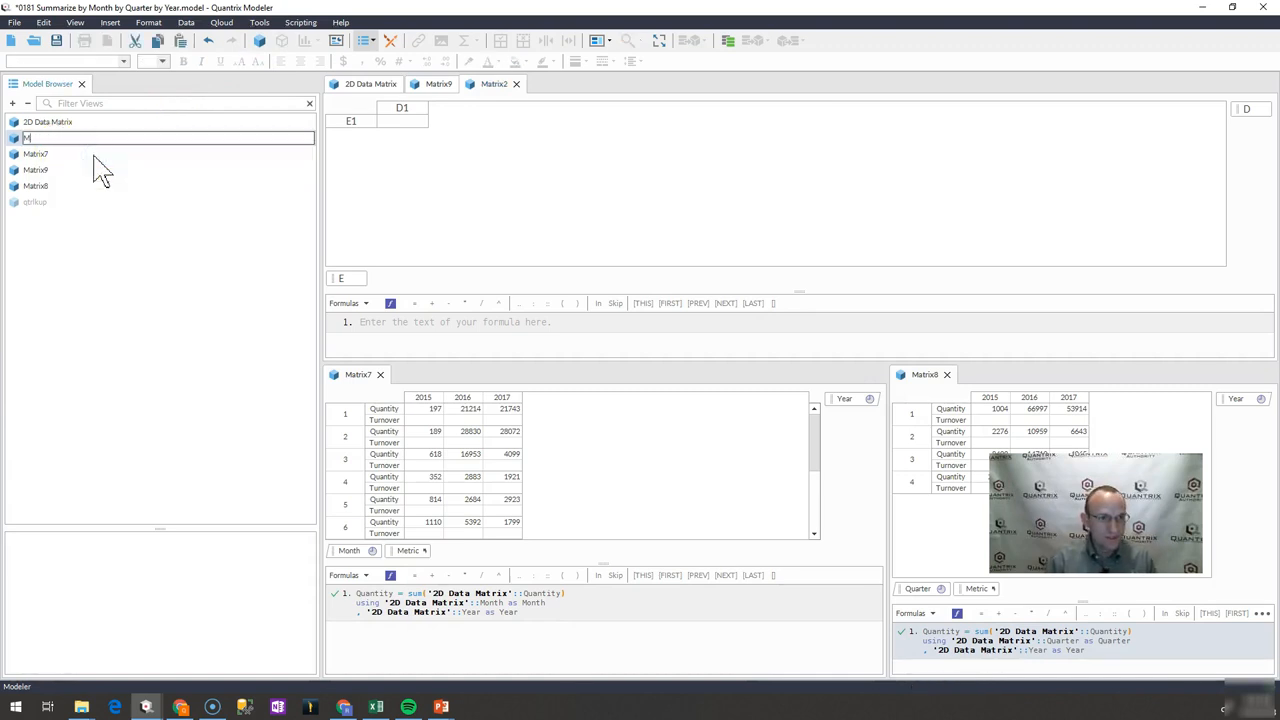
text(onthInput)
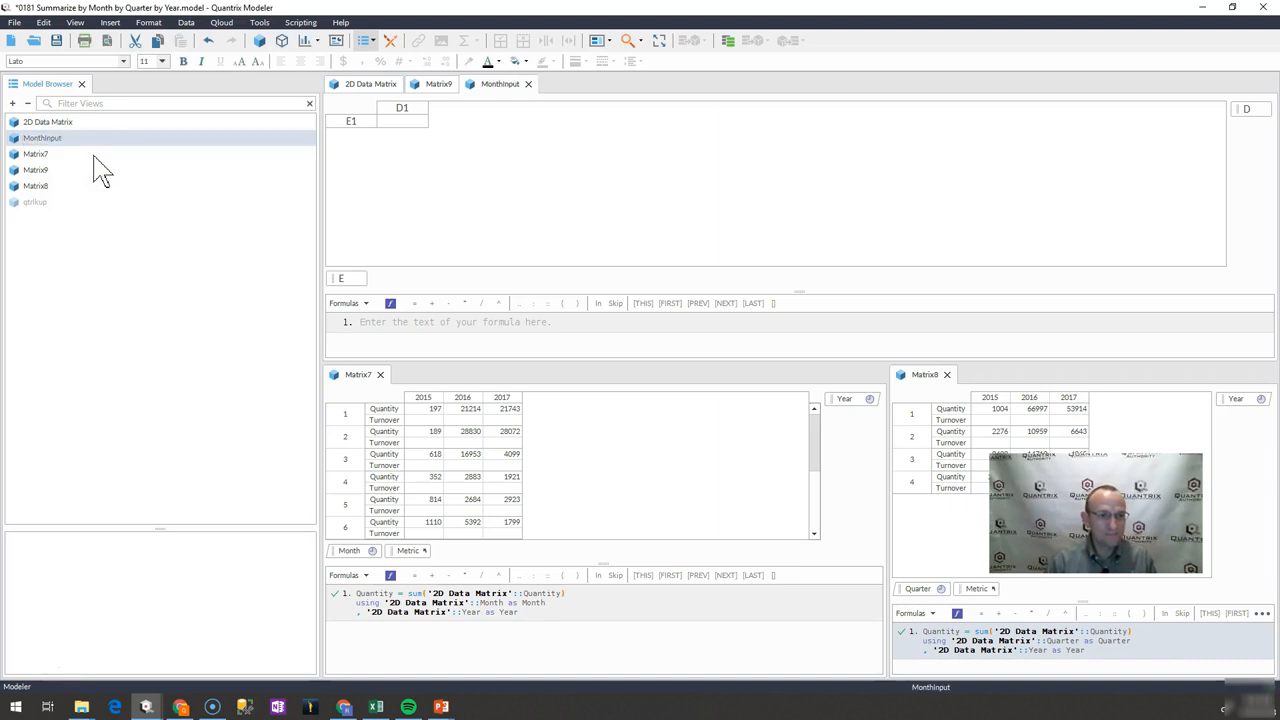
click(352, 120)
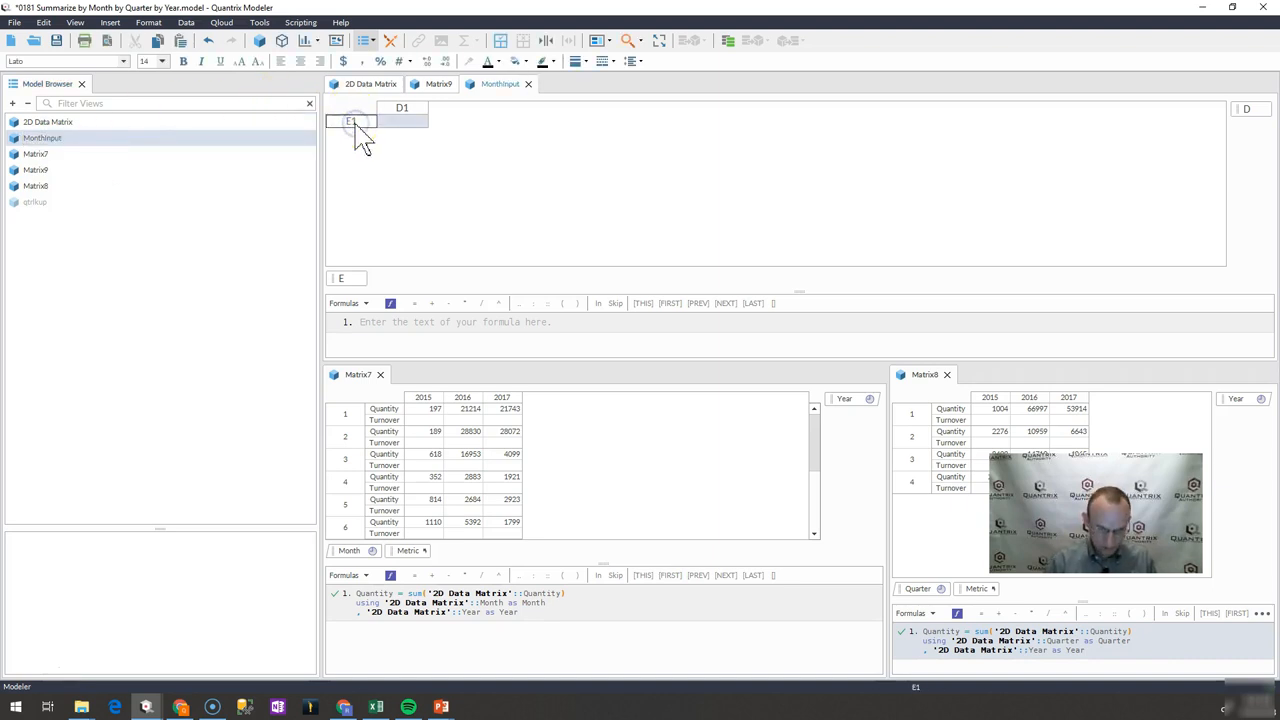
click(352, 120)
text(Month)
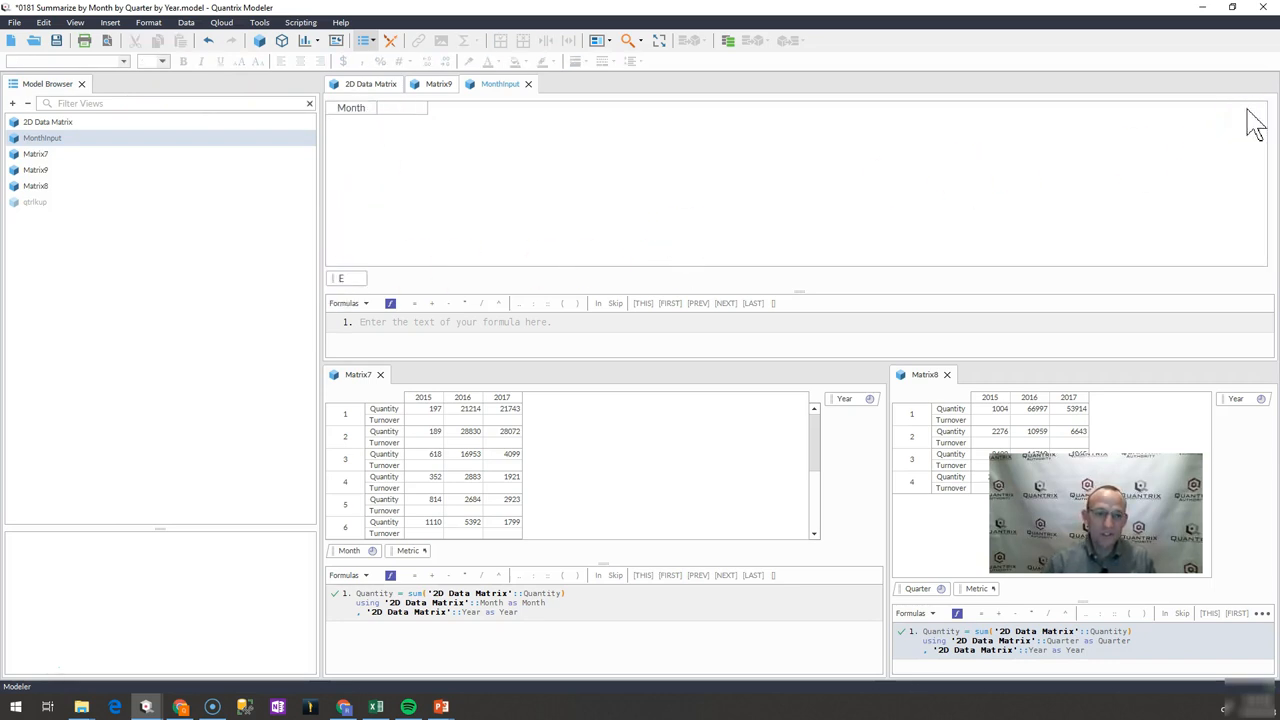
Constrain the Month cell's input to item names from the Month category.
right_click(352, 108)
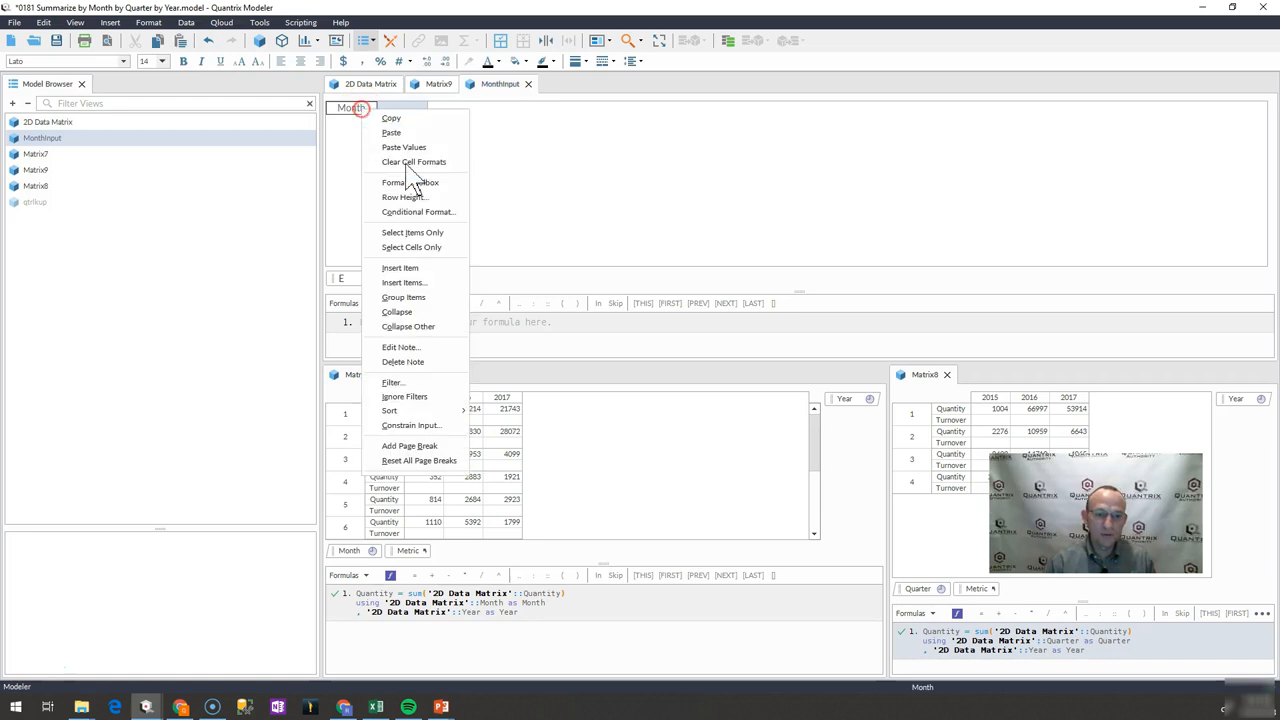
click(410, 424)
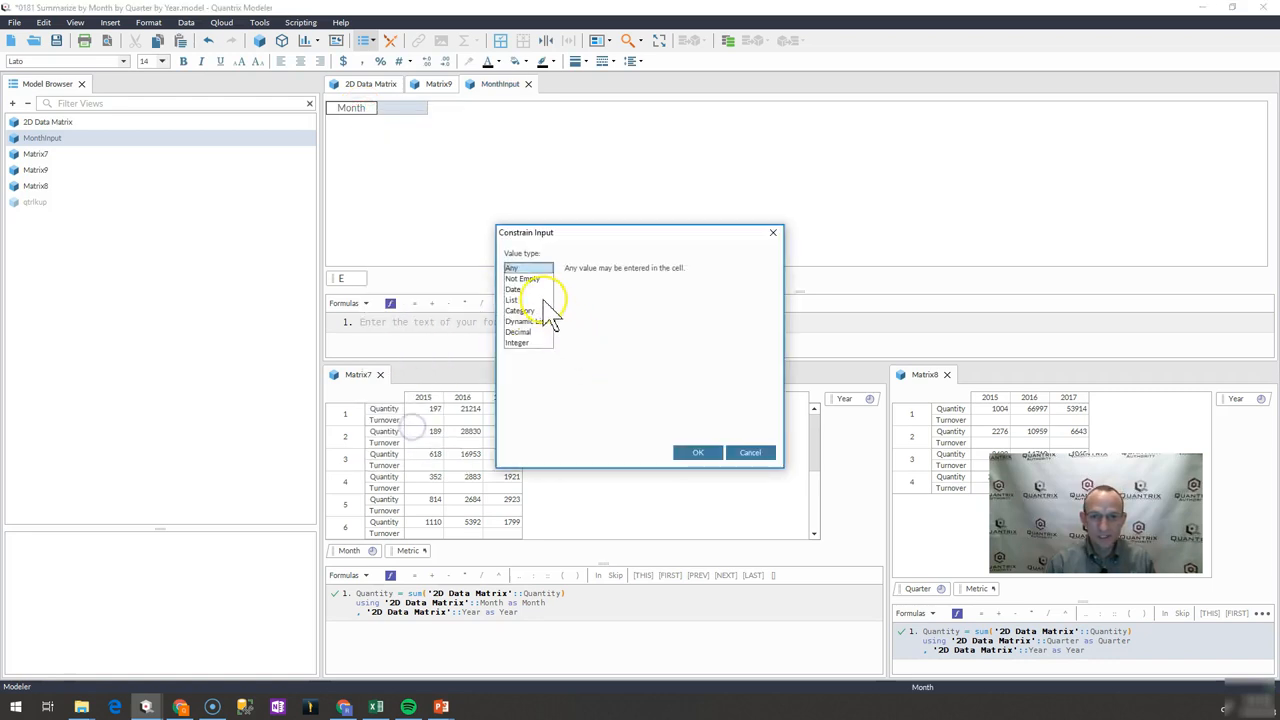
click(520, 310)
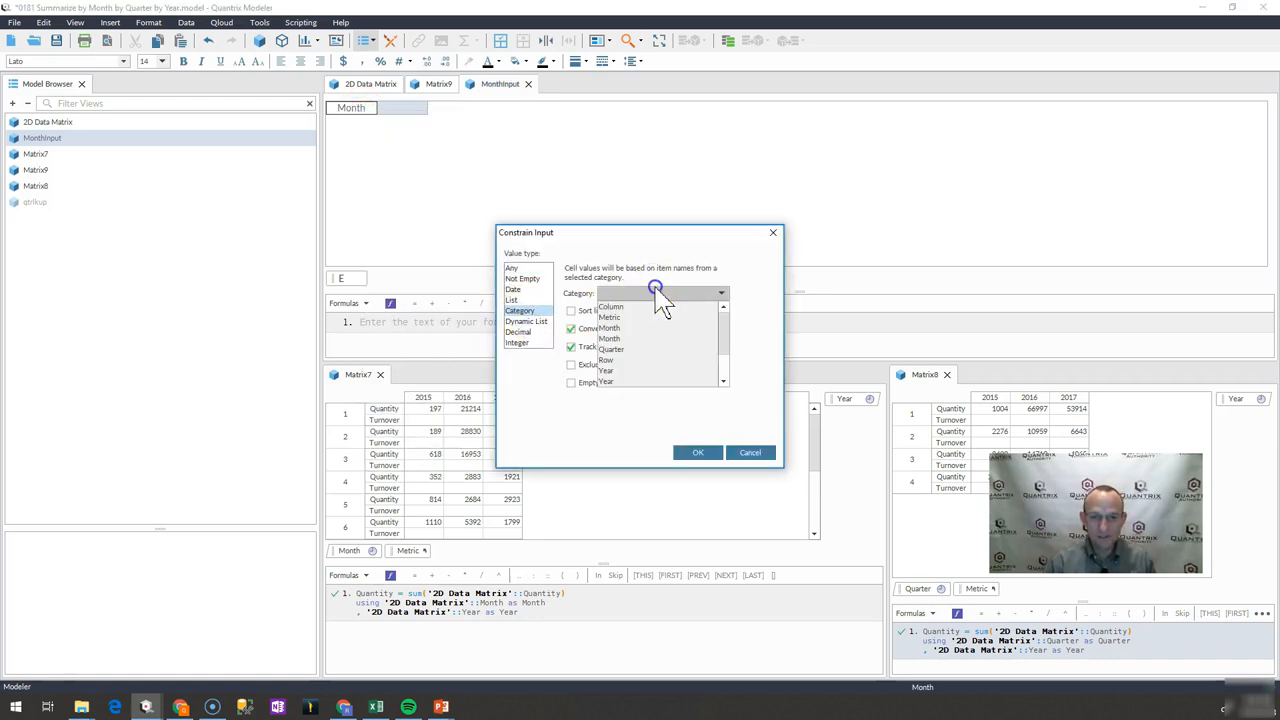
click(608, 336)
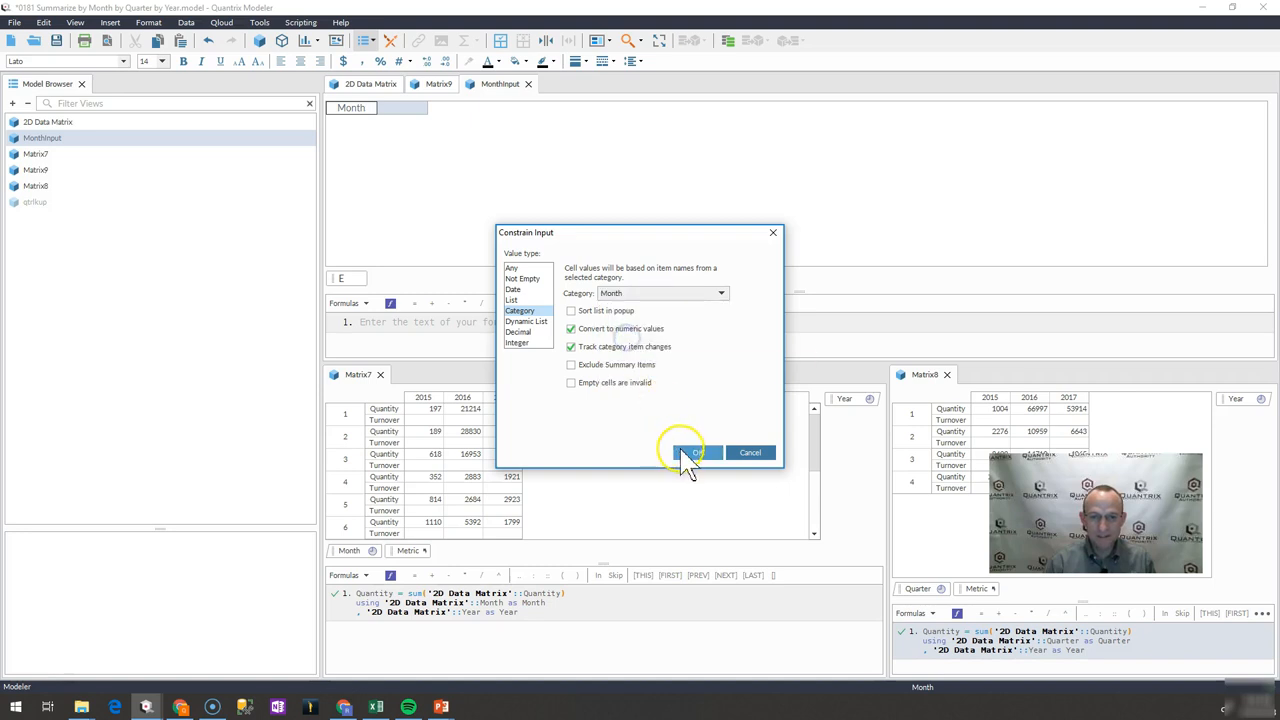
click(696, 452)
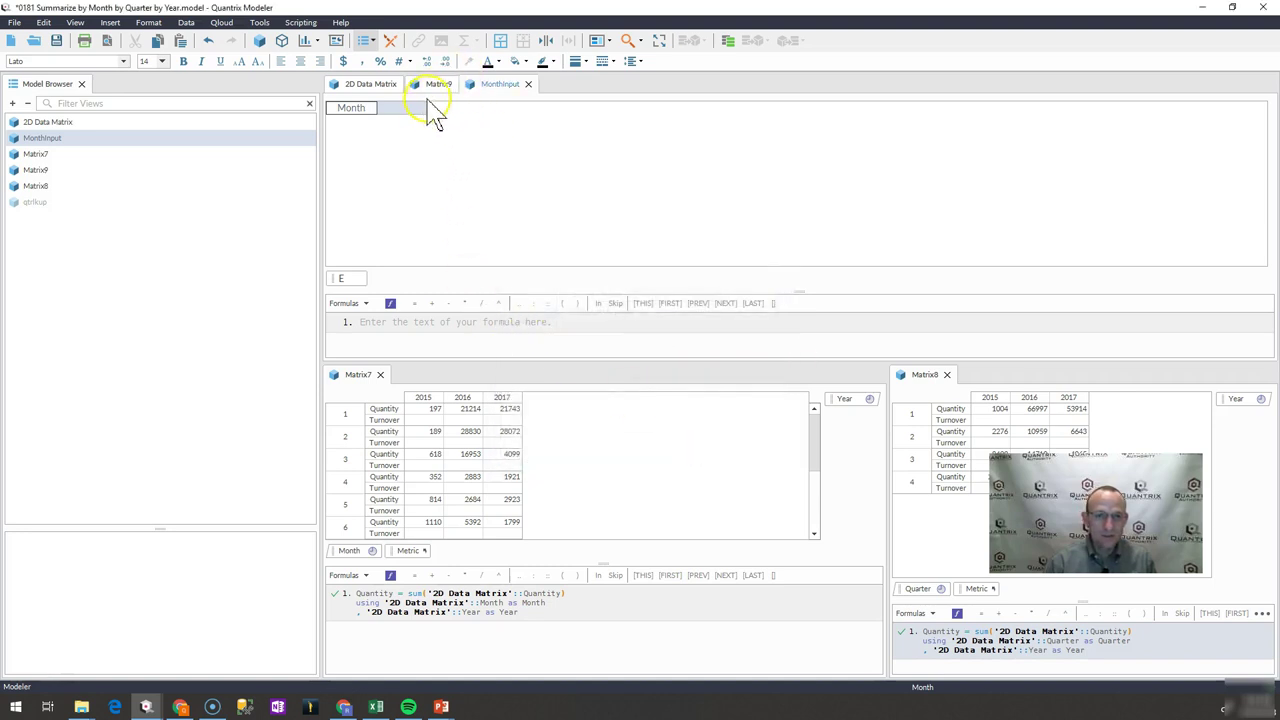
Choose 3 from the Month cell's dropdown and dock MonthInput beside the other matrix.
click(420, 108)
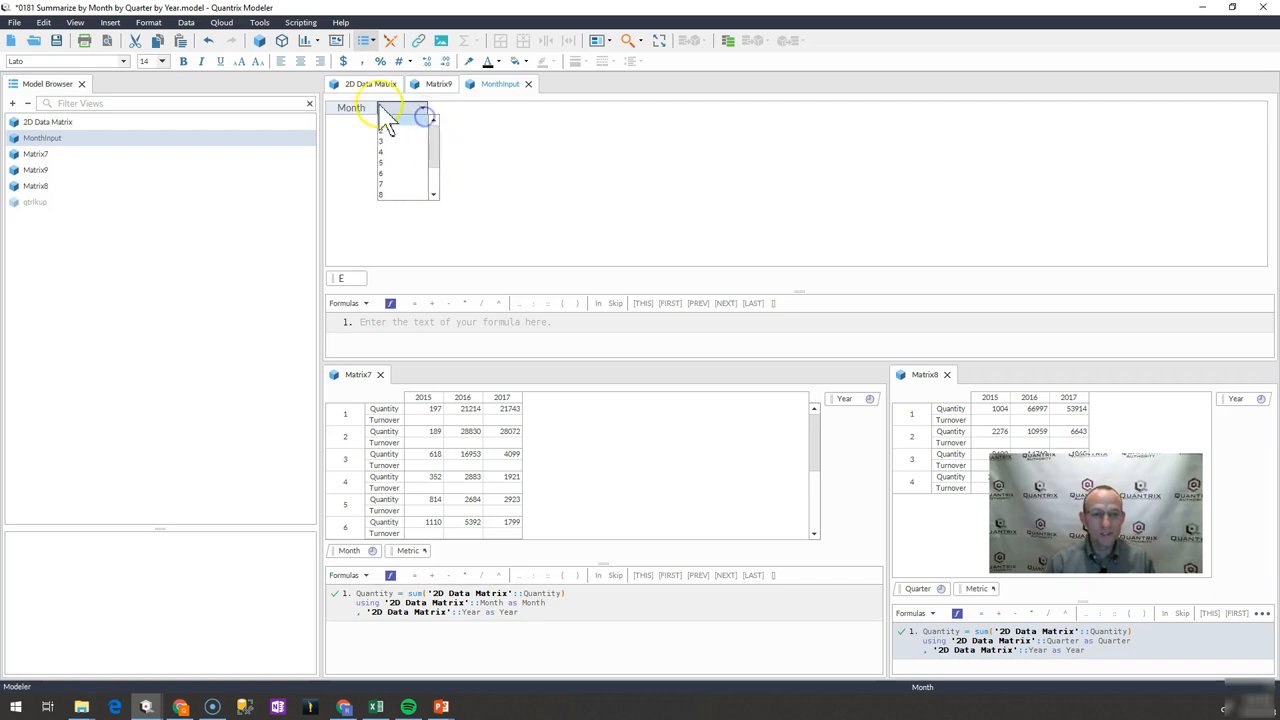
click(504, 60)
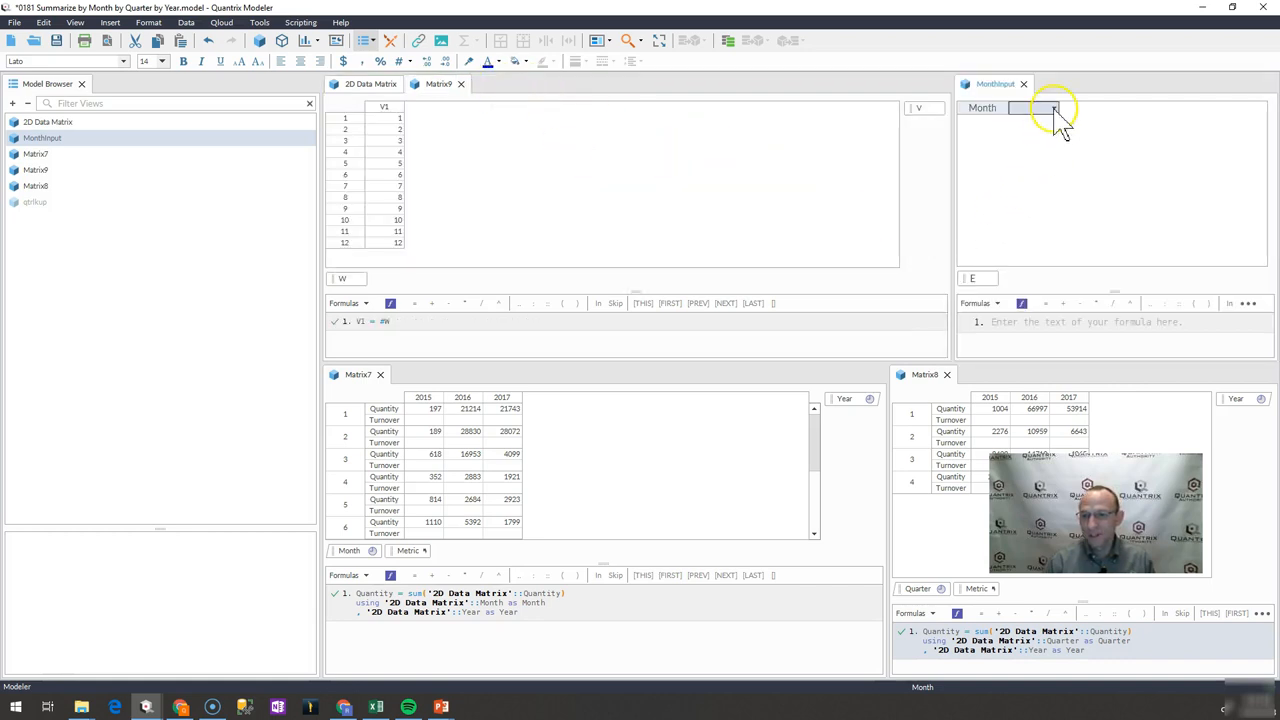
click(1030, 108)
text(3)
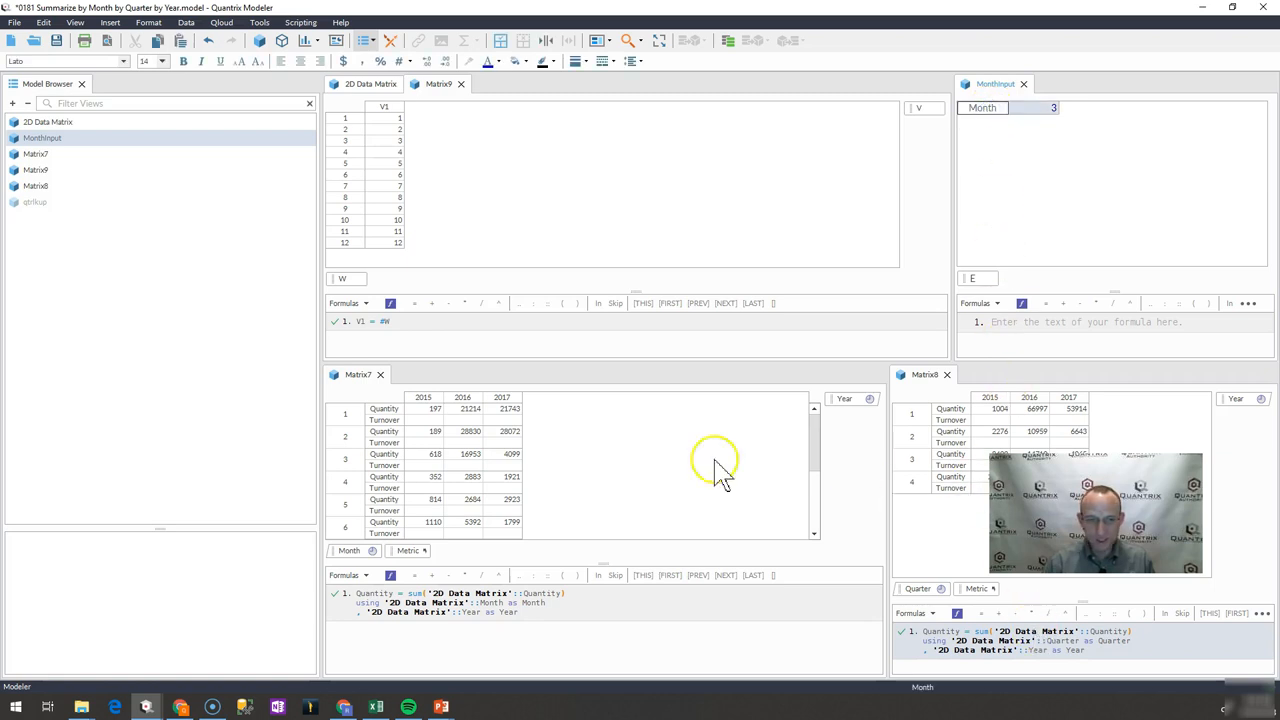
mouse_move(396, 410)
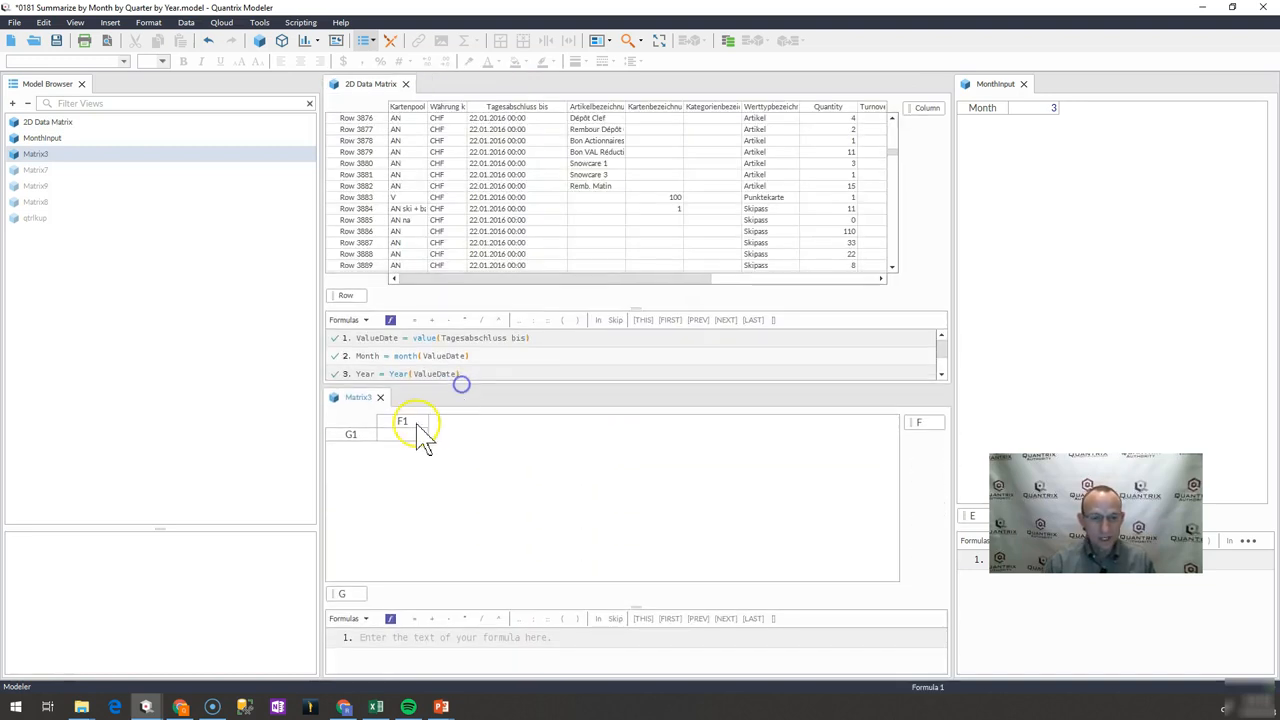
Rename the row items to 2017, 2018, 2019 and their row category to Year.
click(352, 432)
text(2017)
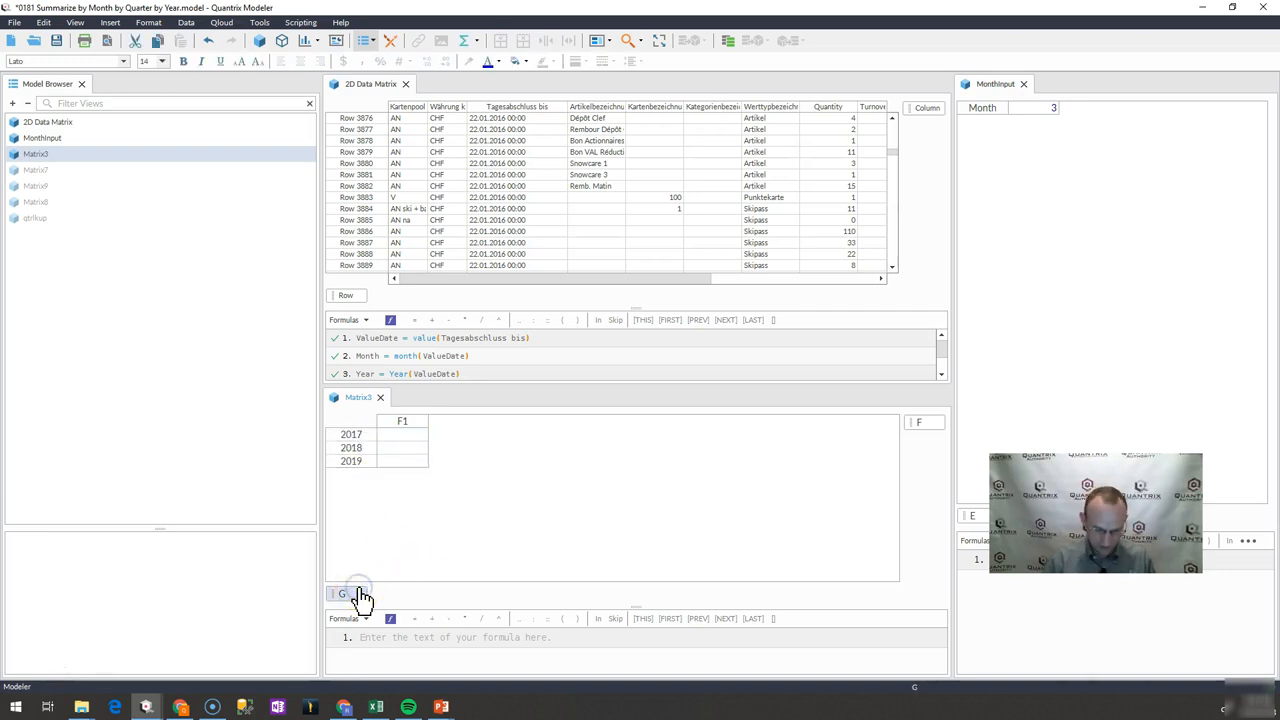
click(344, 592)
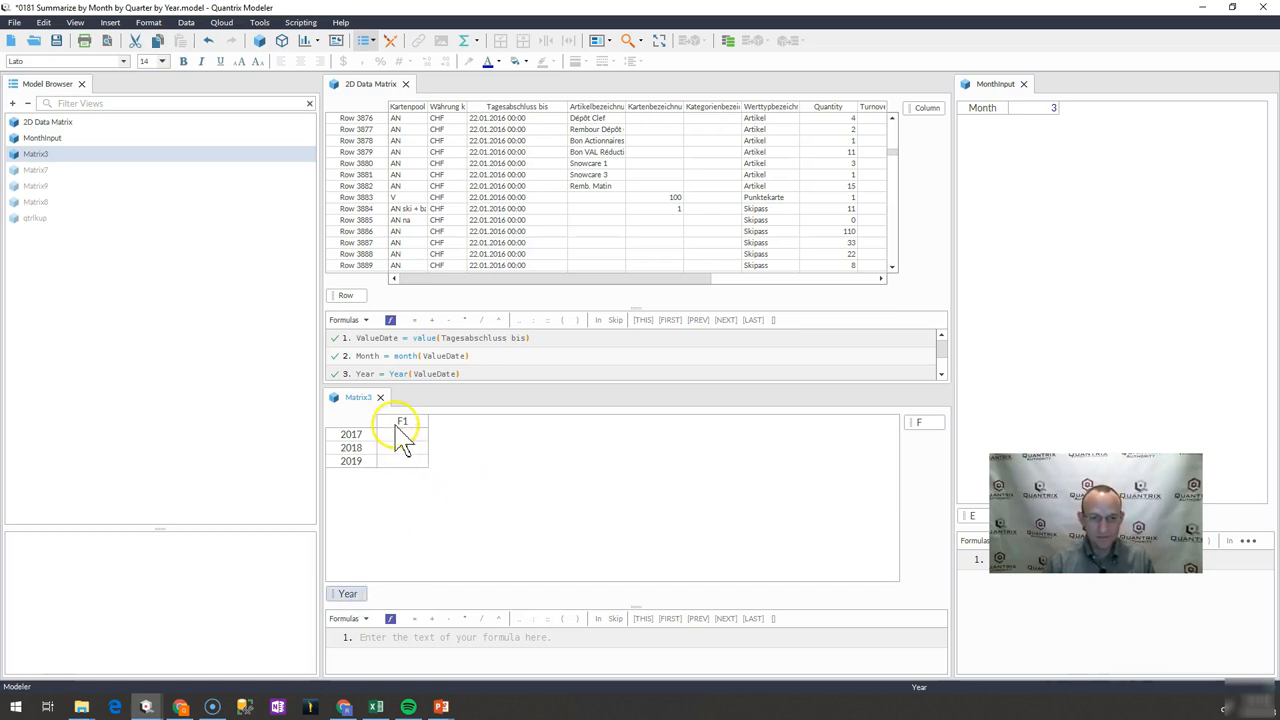
double_click(404, 420)
text(Quantity)
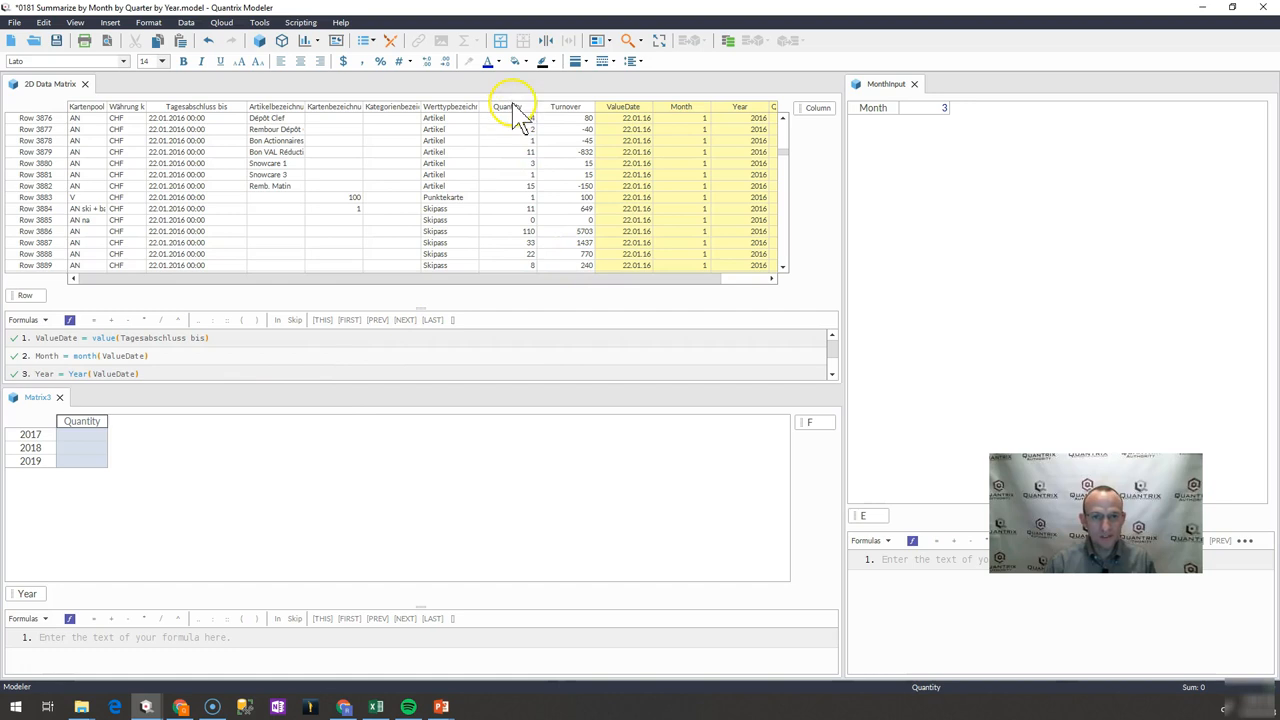
Review the data matrix's Quantity, Month and Year columns, then start the formula 'Quantity = sum(select('.
click(680, 108)
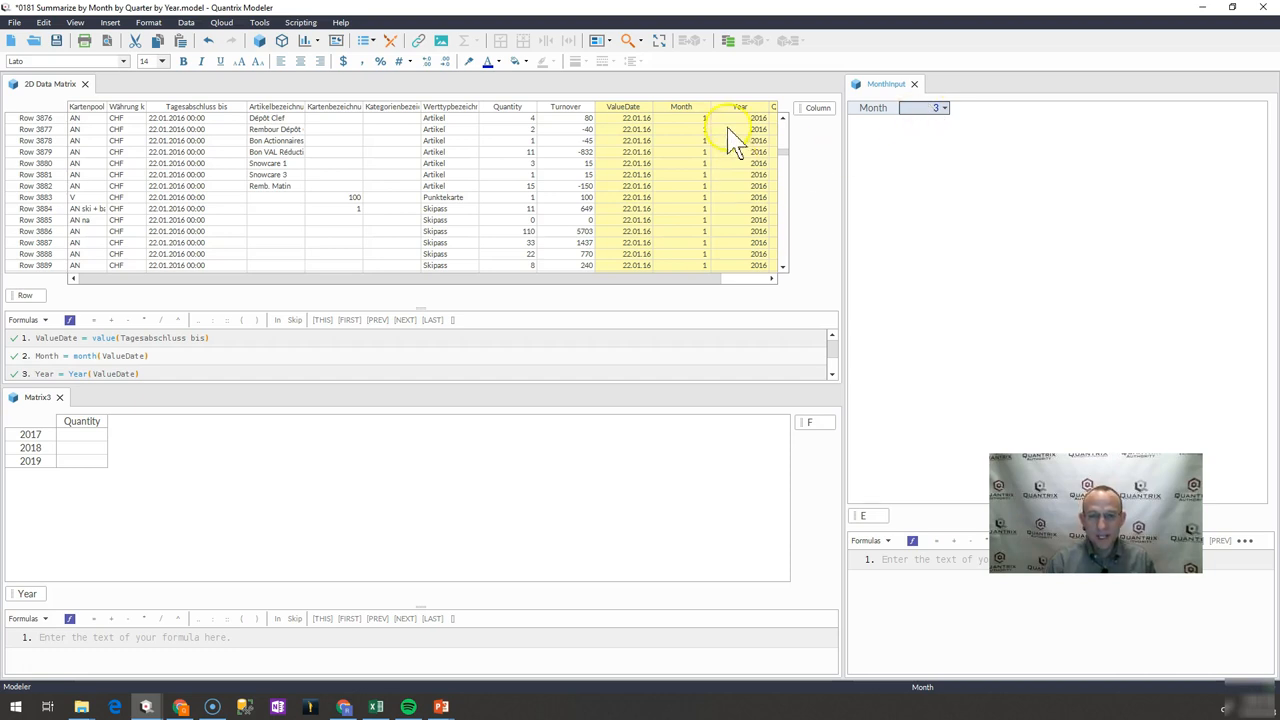
click(740, 208)
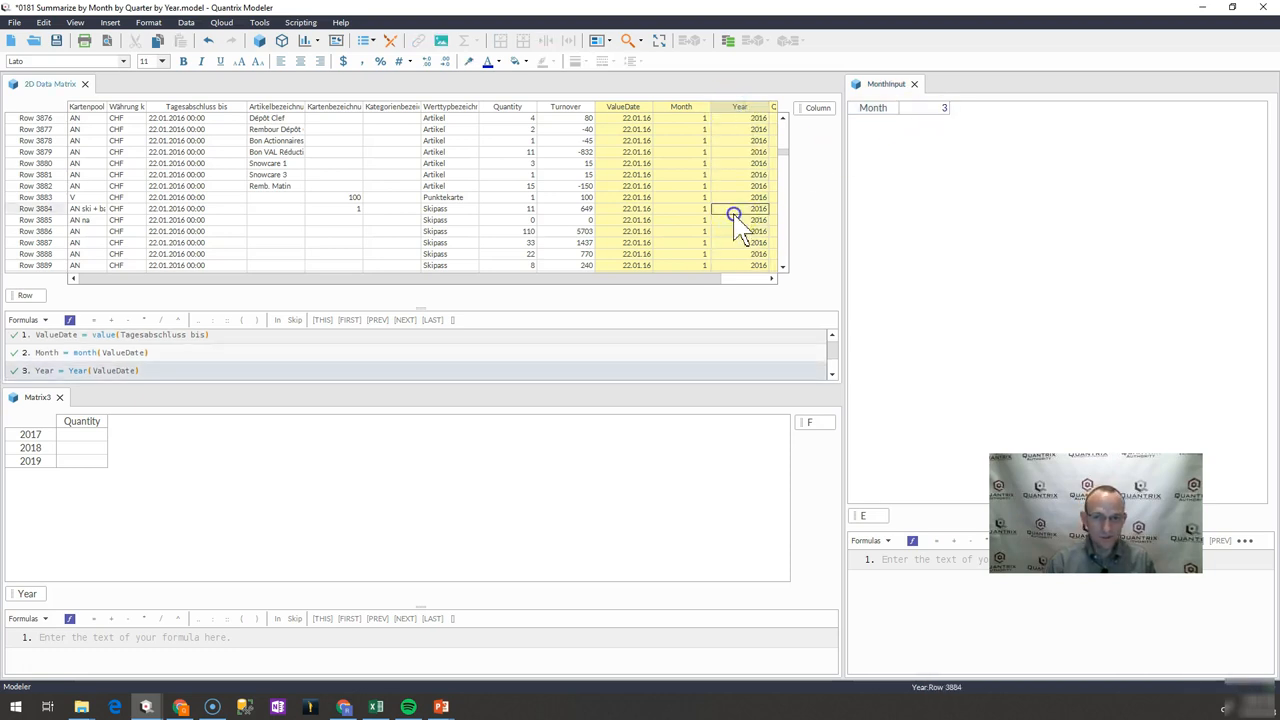
click(24, 592)
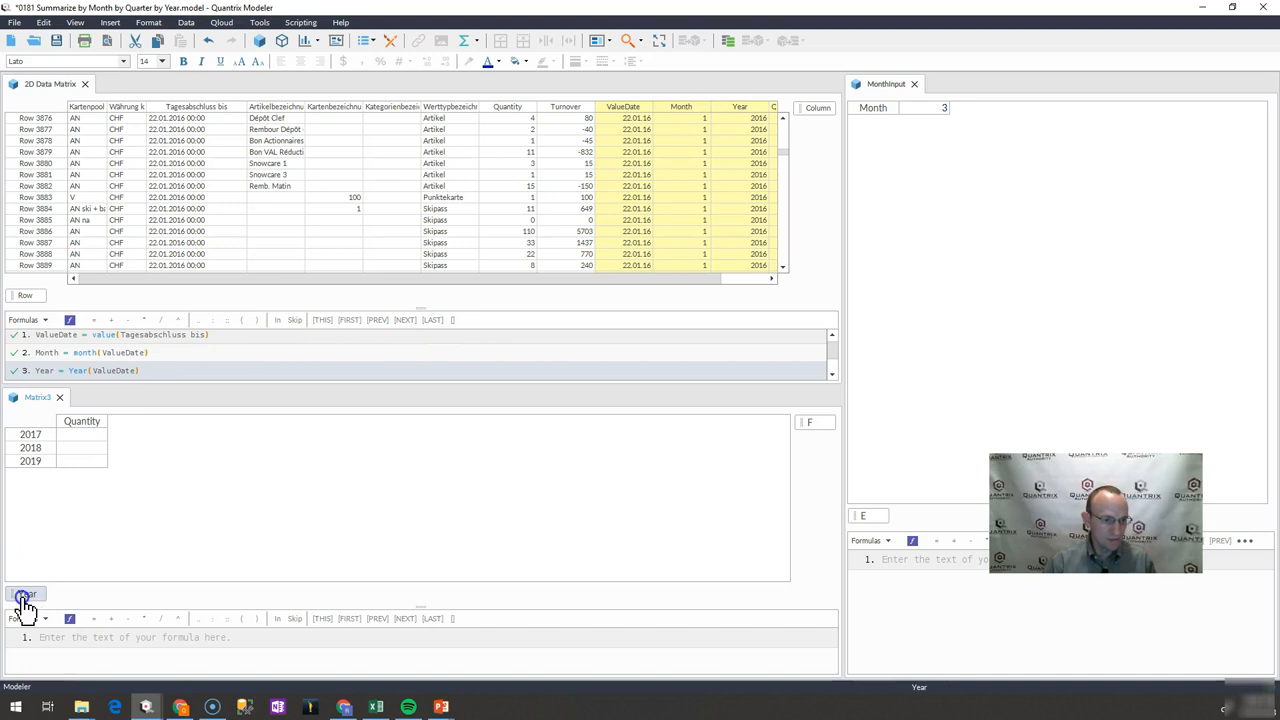
click(24, 594)
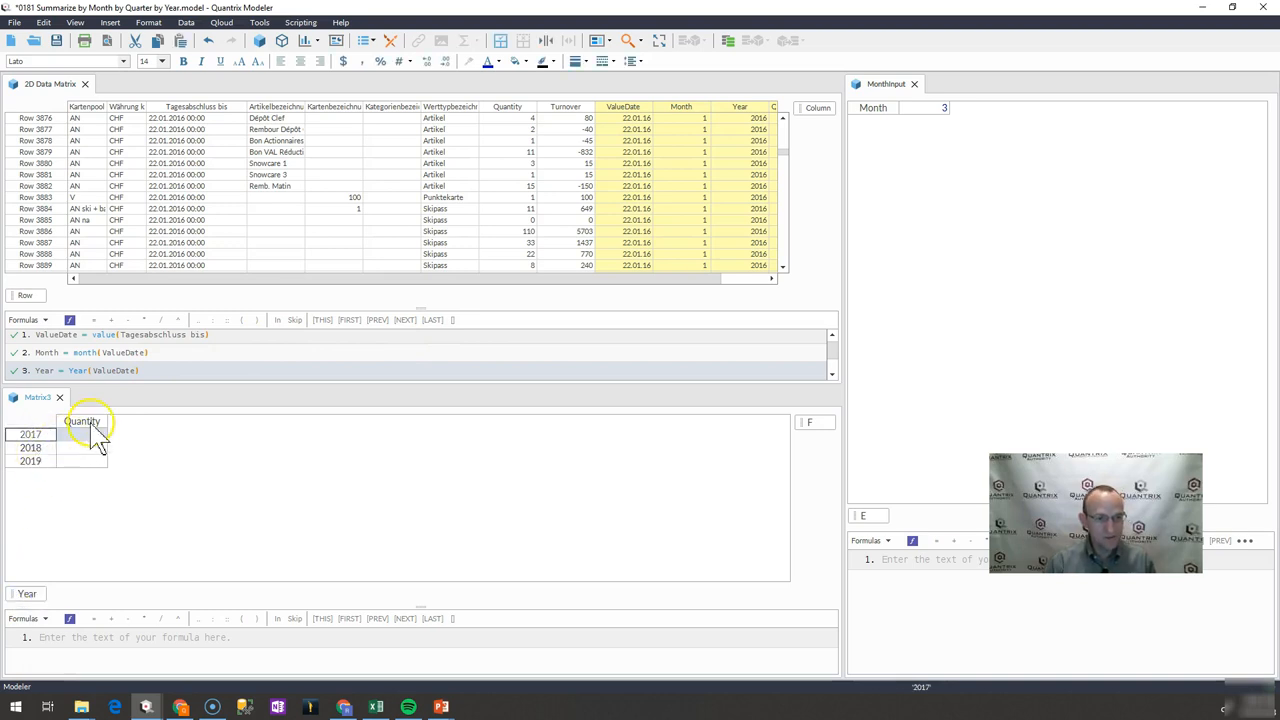
click(82, 420)
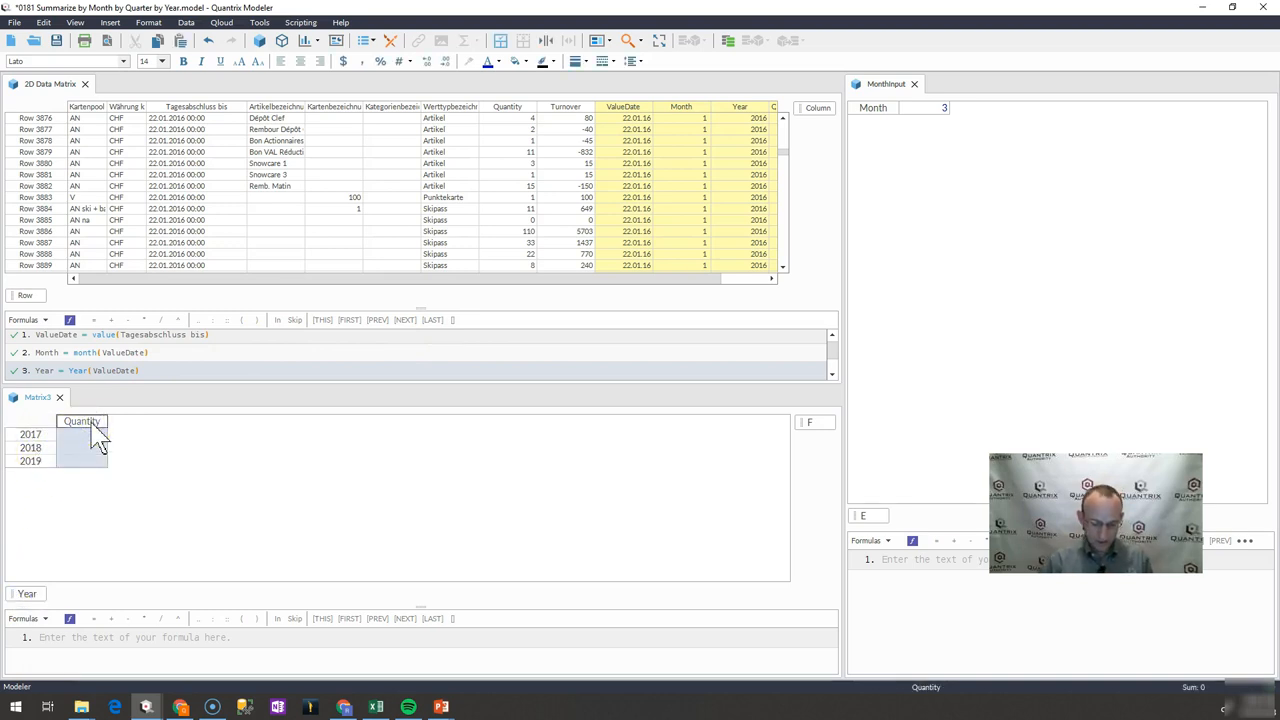
text(Quantity = sum(selects()
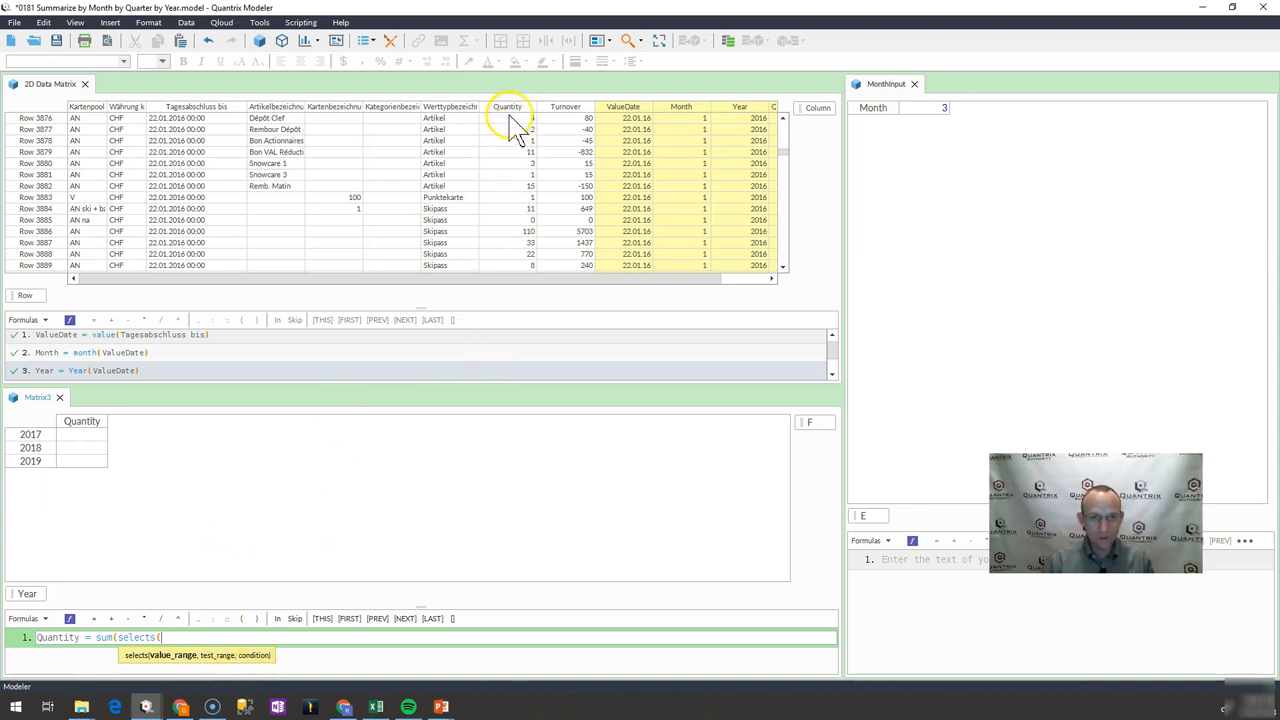
Complete Quantity = sumselect(Data Quantity, Data Month, "<=" & MonthInput::Month) using Data Year as Year.
click(508, 106)
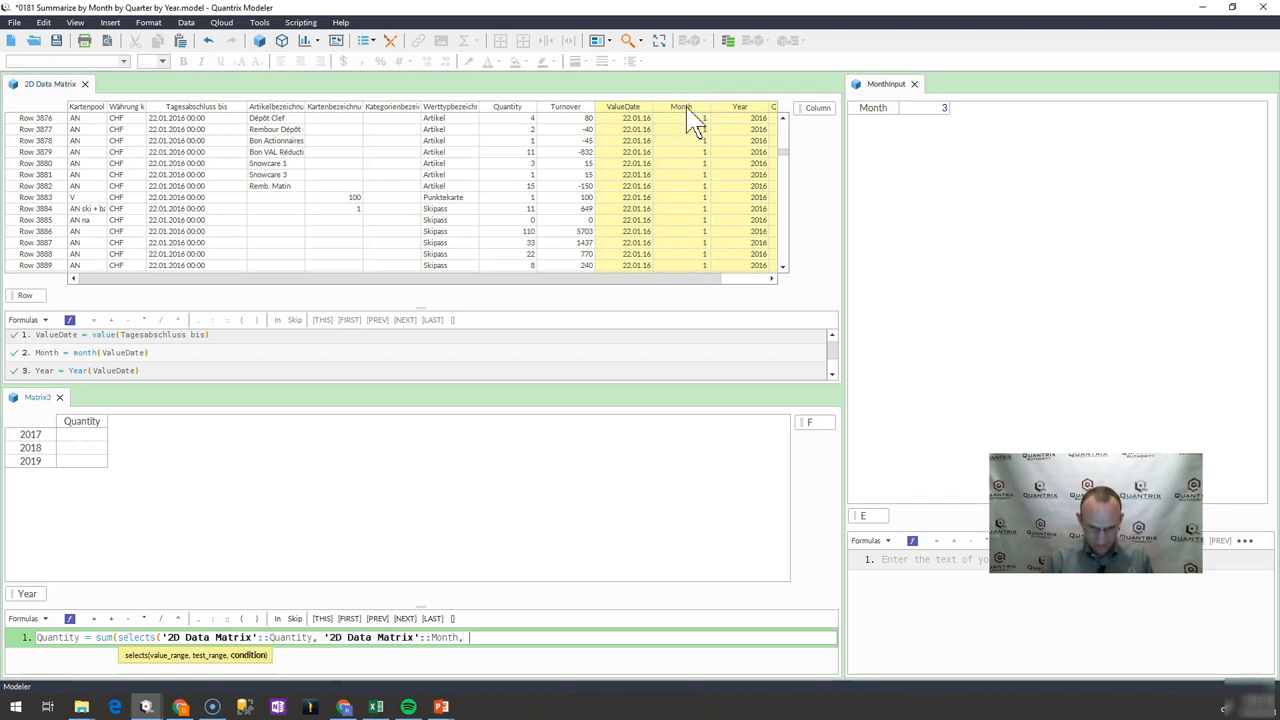
text("<)
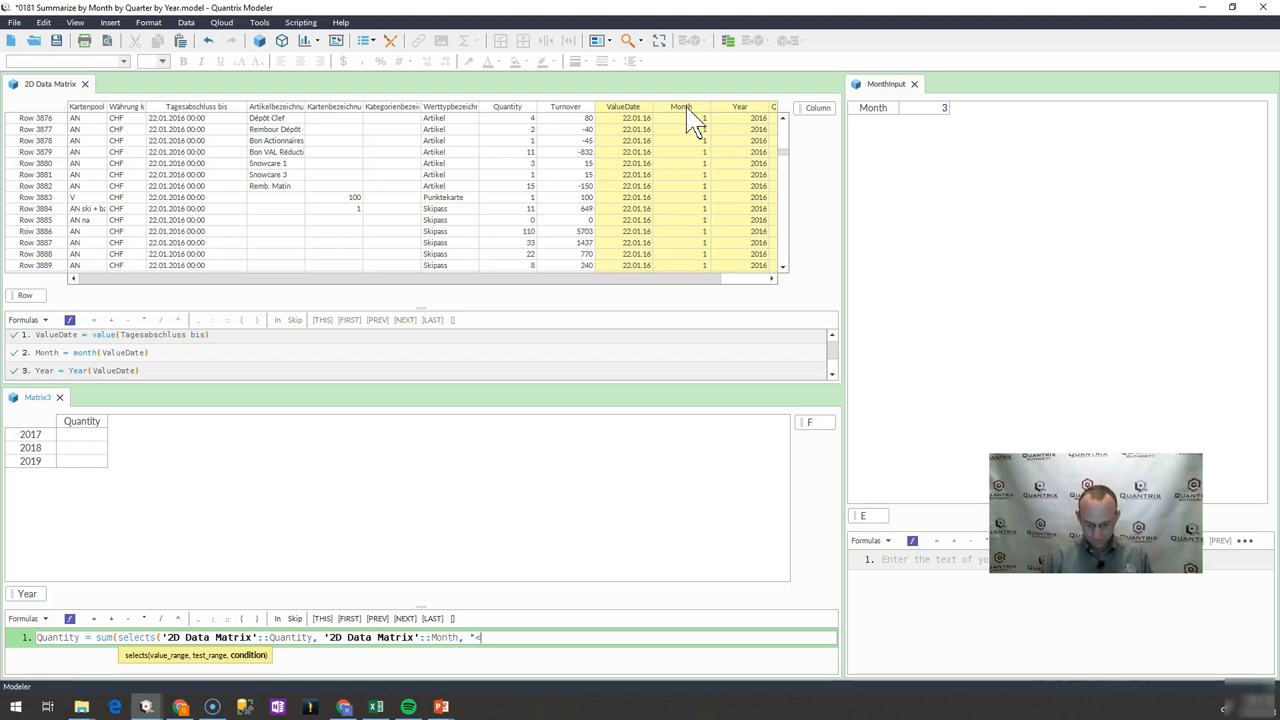
text(=)
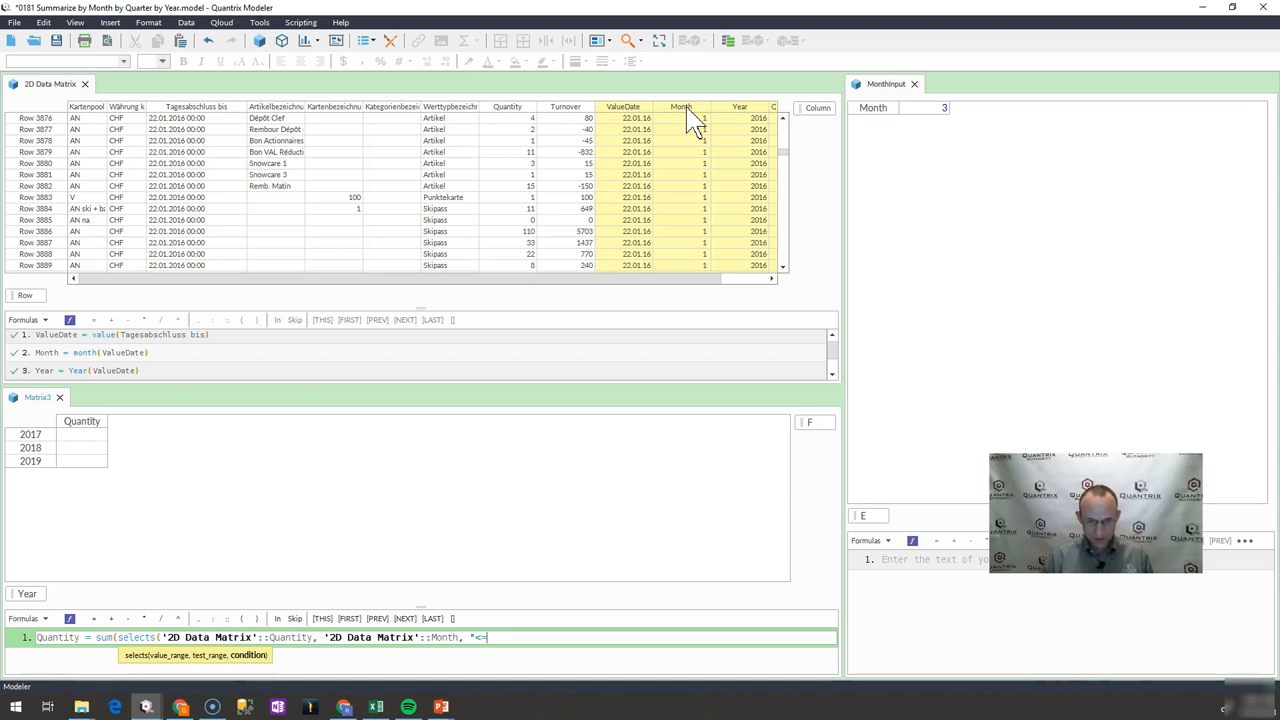
text(" & MonthInput::Month) ))
text(using)
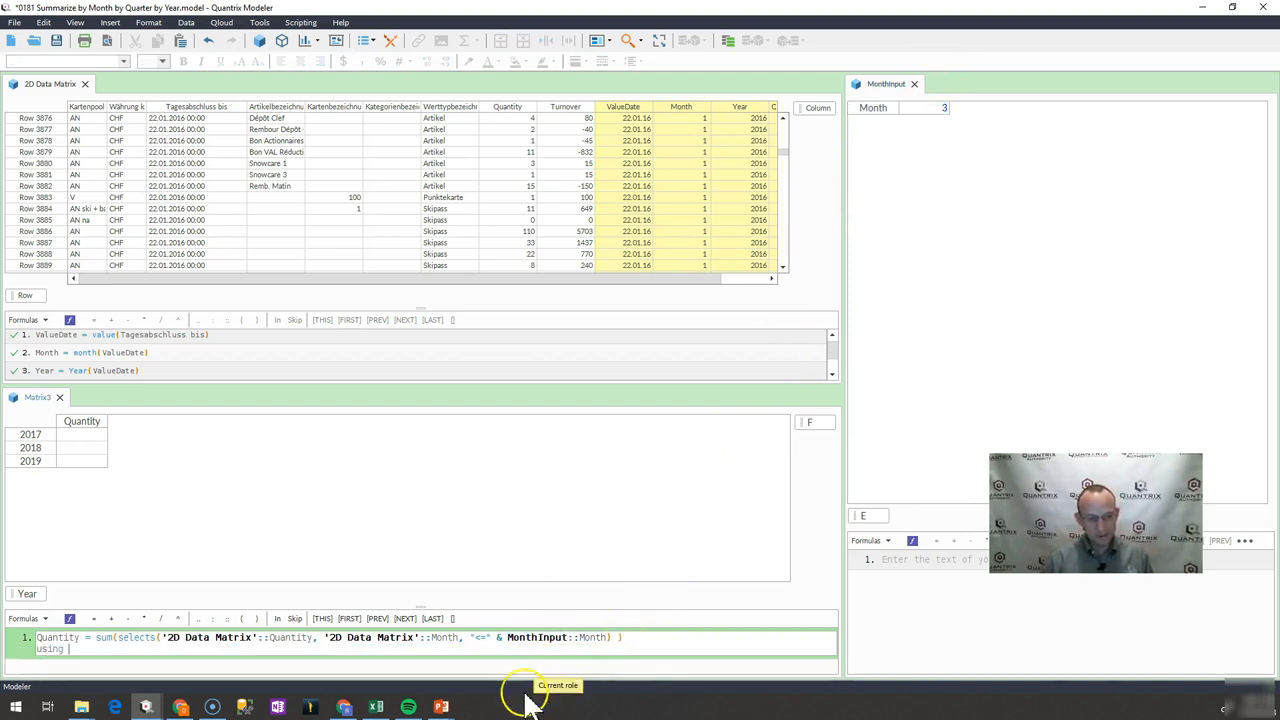
mouse_move(758, 118)
text( '2D Data Matrix'::Year as)
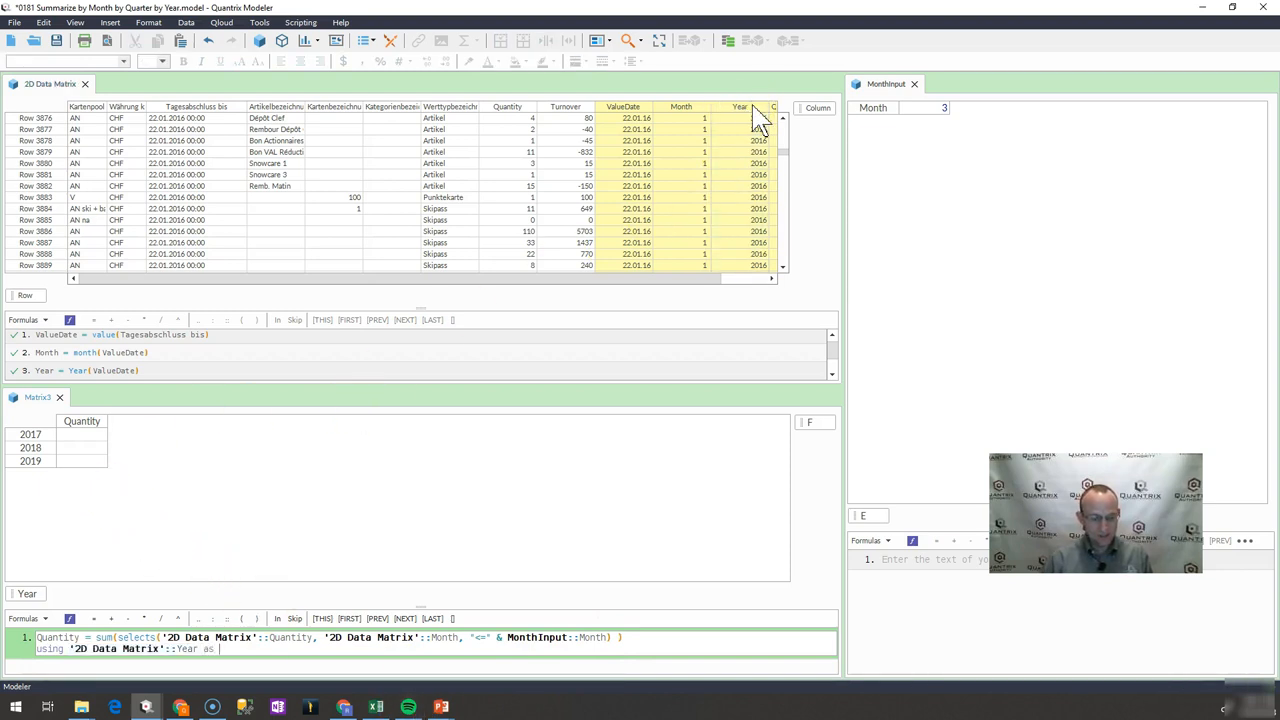
click(26, 592)
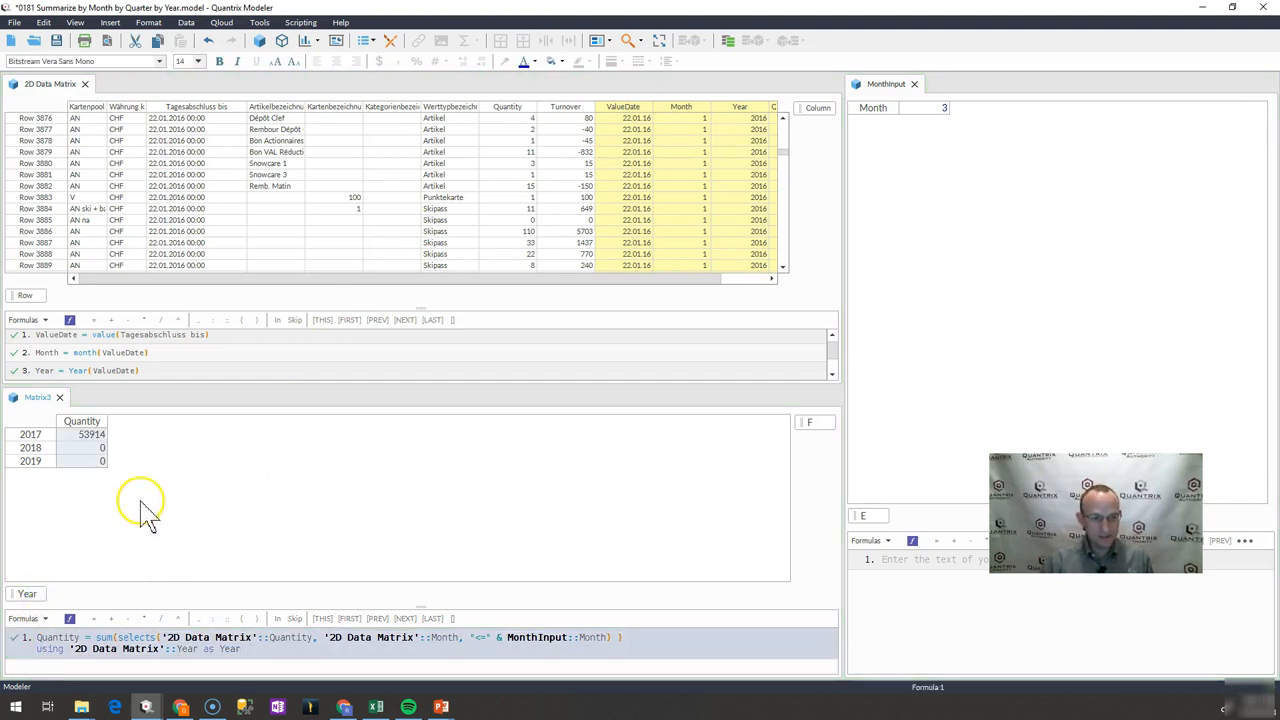
mouse_move(144, 424)
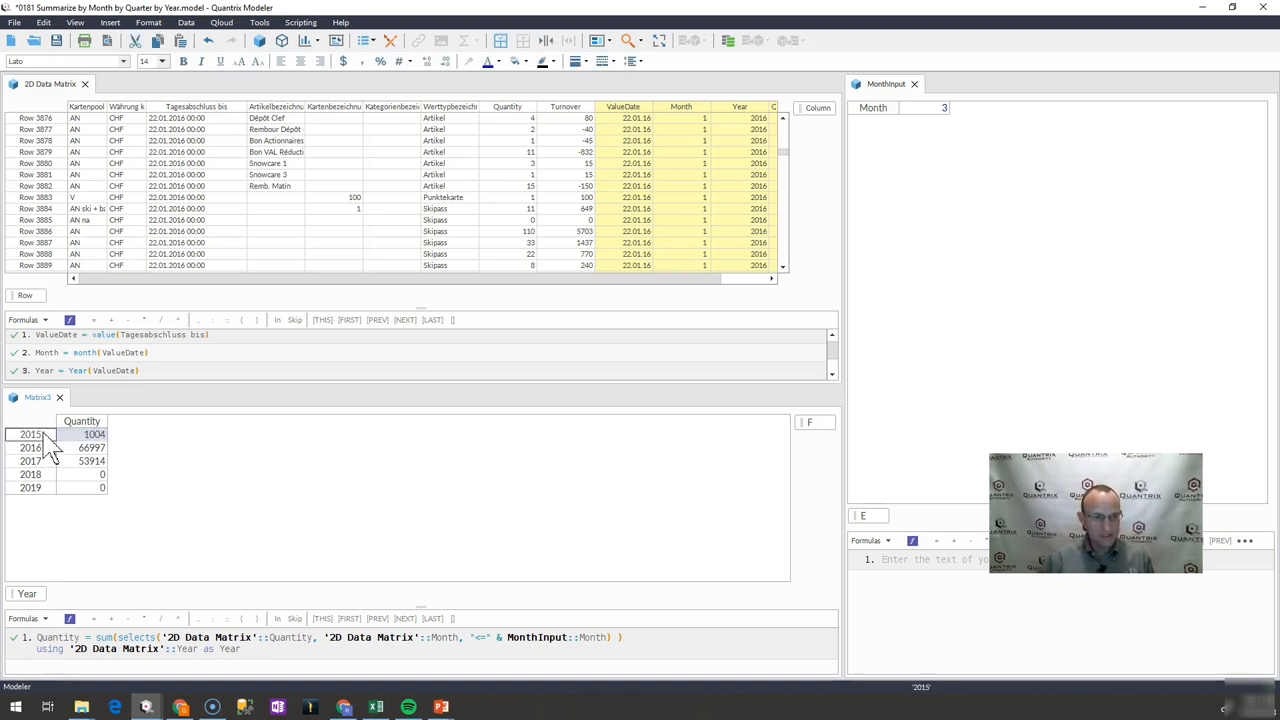
Insert row items 2015 and 2016 above 2017 so their totals 1004 and 64997 appear.
click(82, 420)
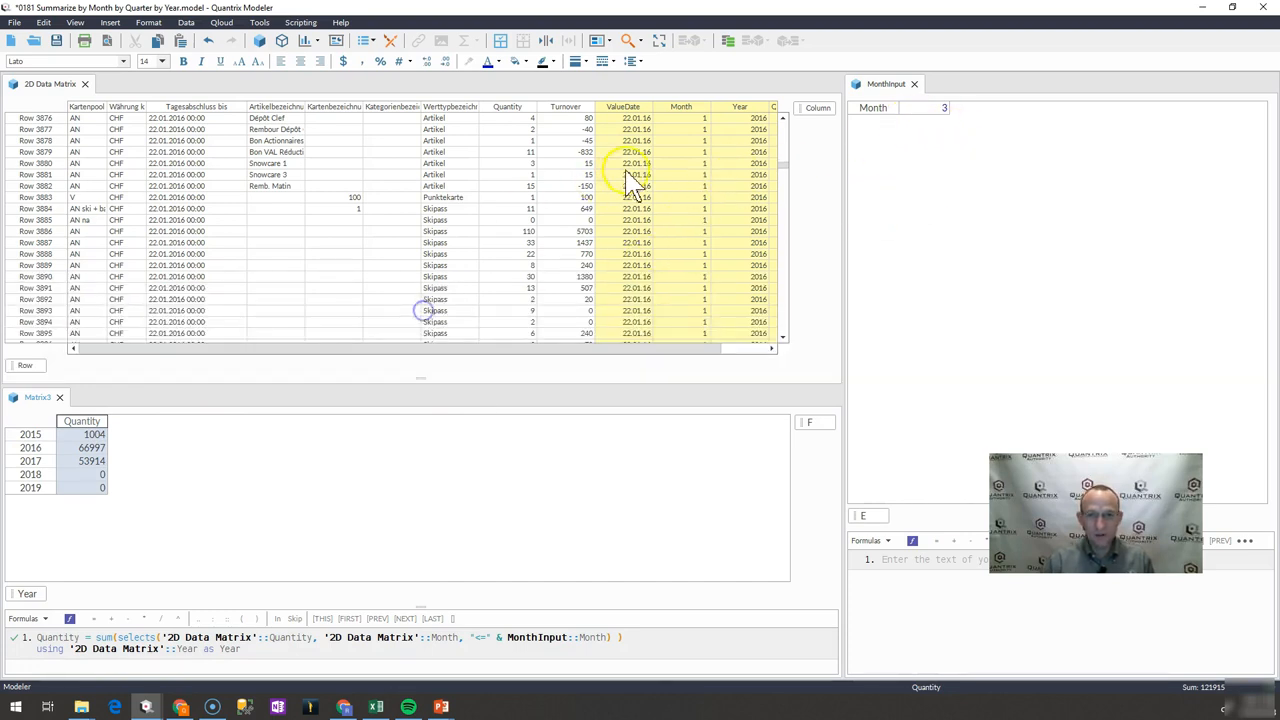
Filter the data matrix's Month column to values 1–3 and check the Quantity column's sum against the summary.
right_click(680, 108)
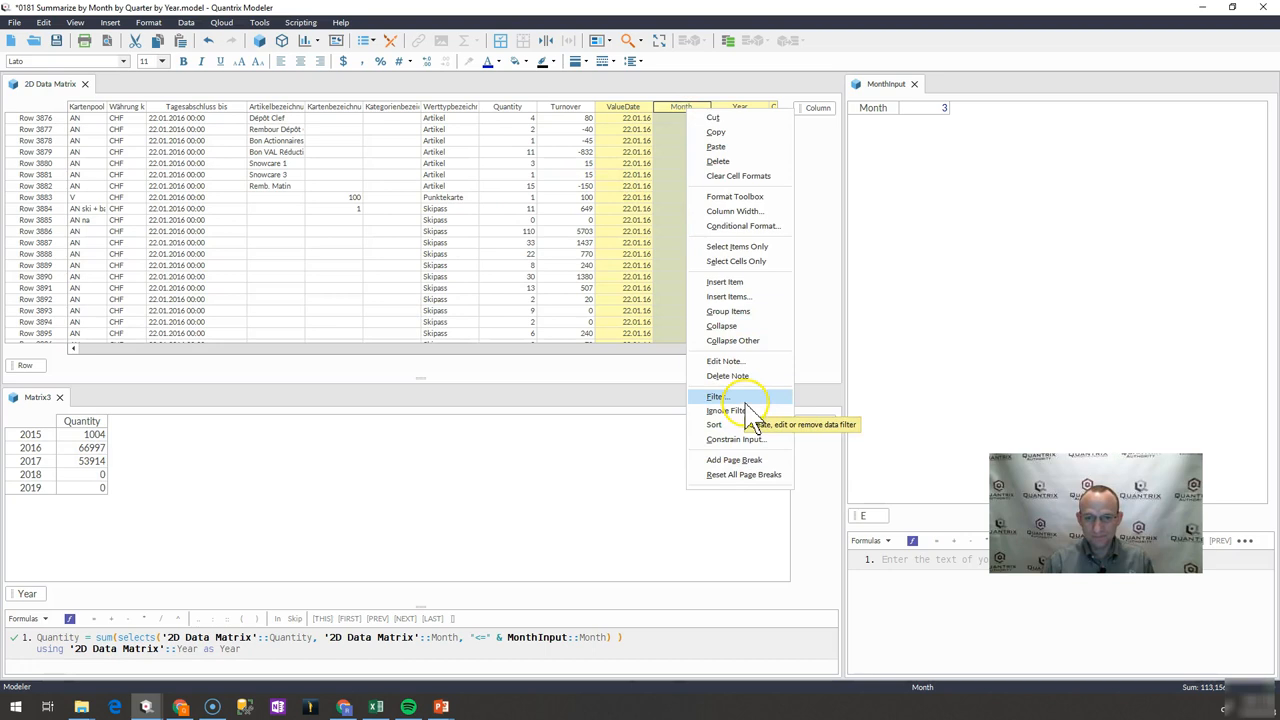
click(716, 396)
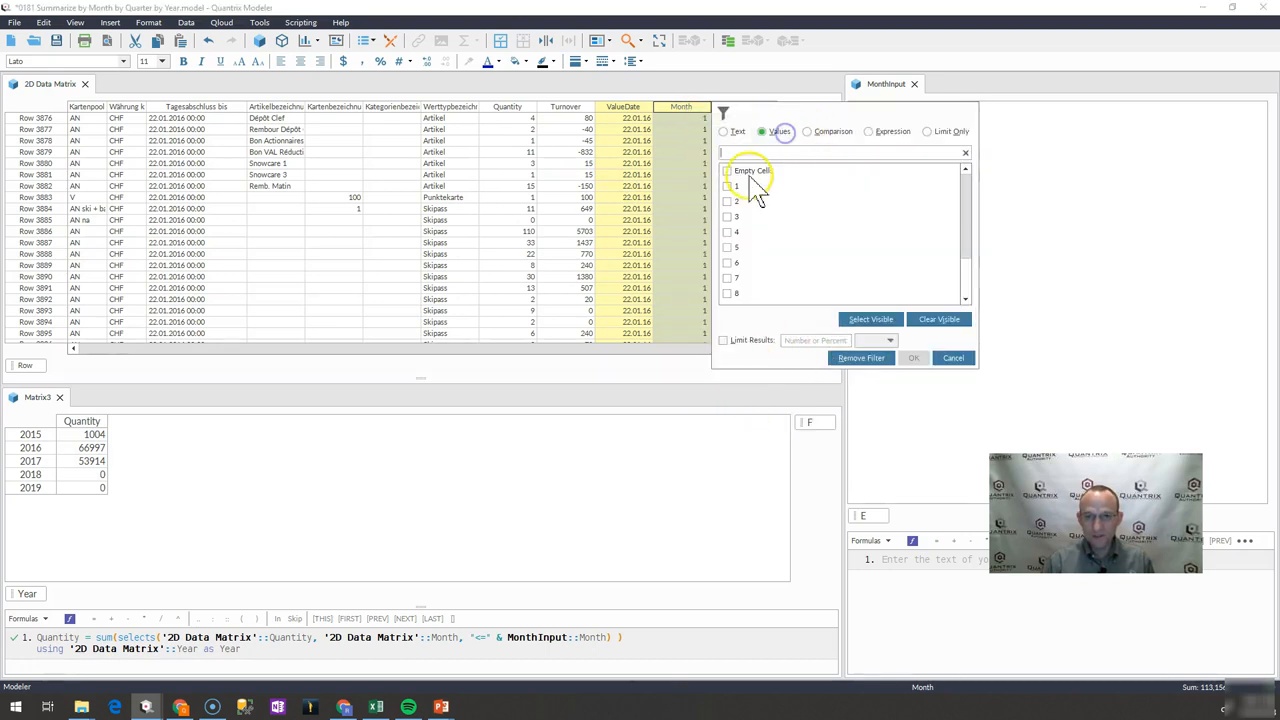
click(728, 216)
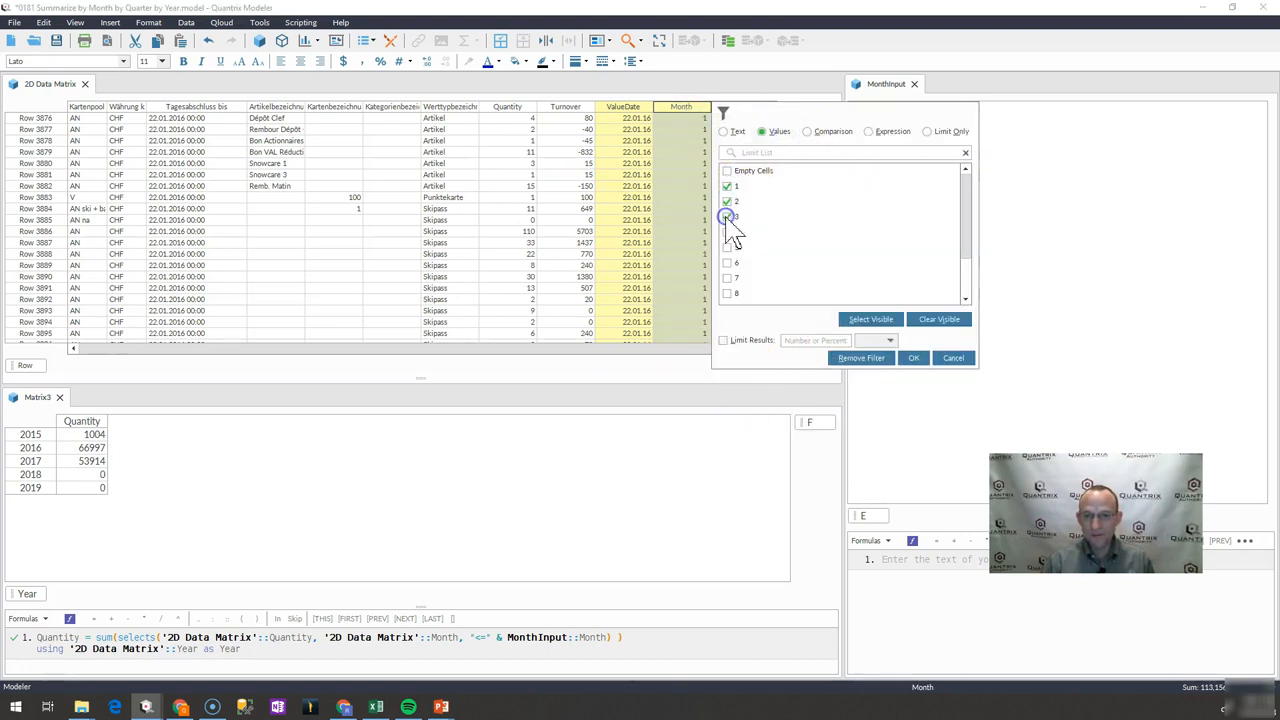
right_click(752, 152)
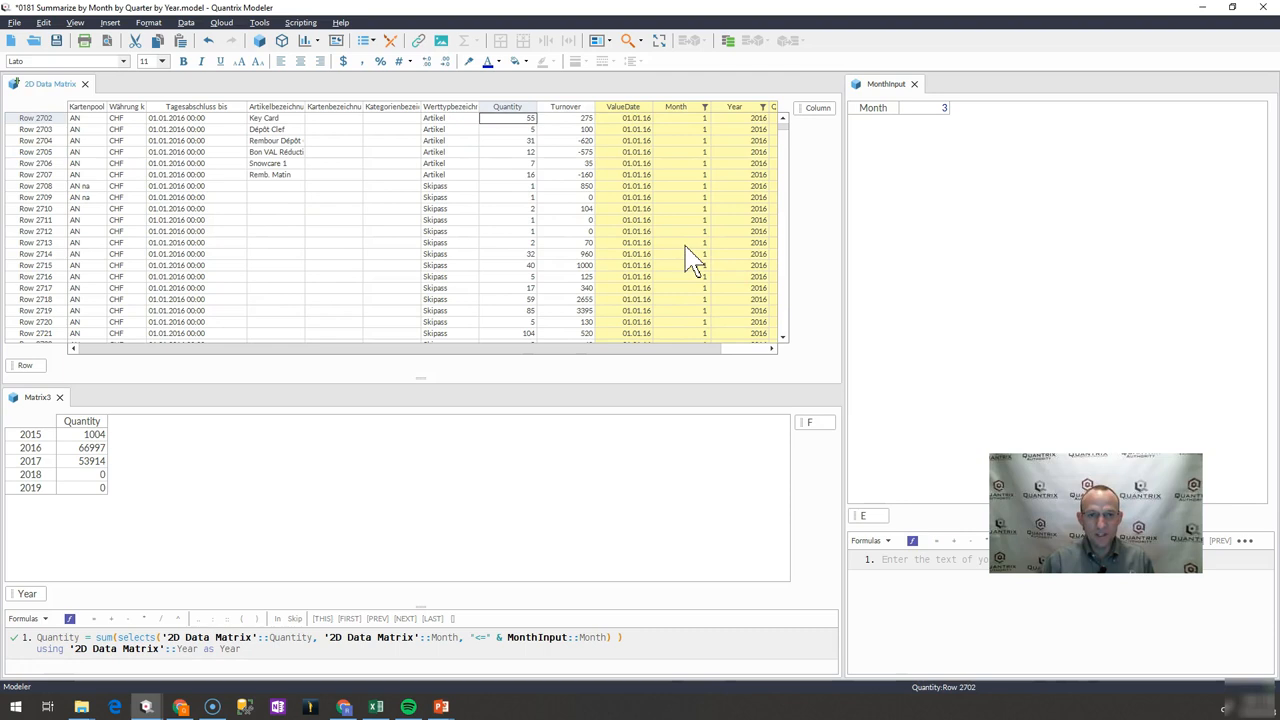
scroll(down, 3)
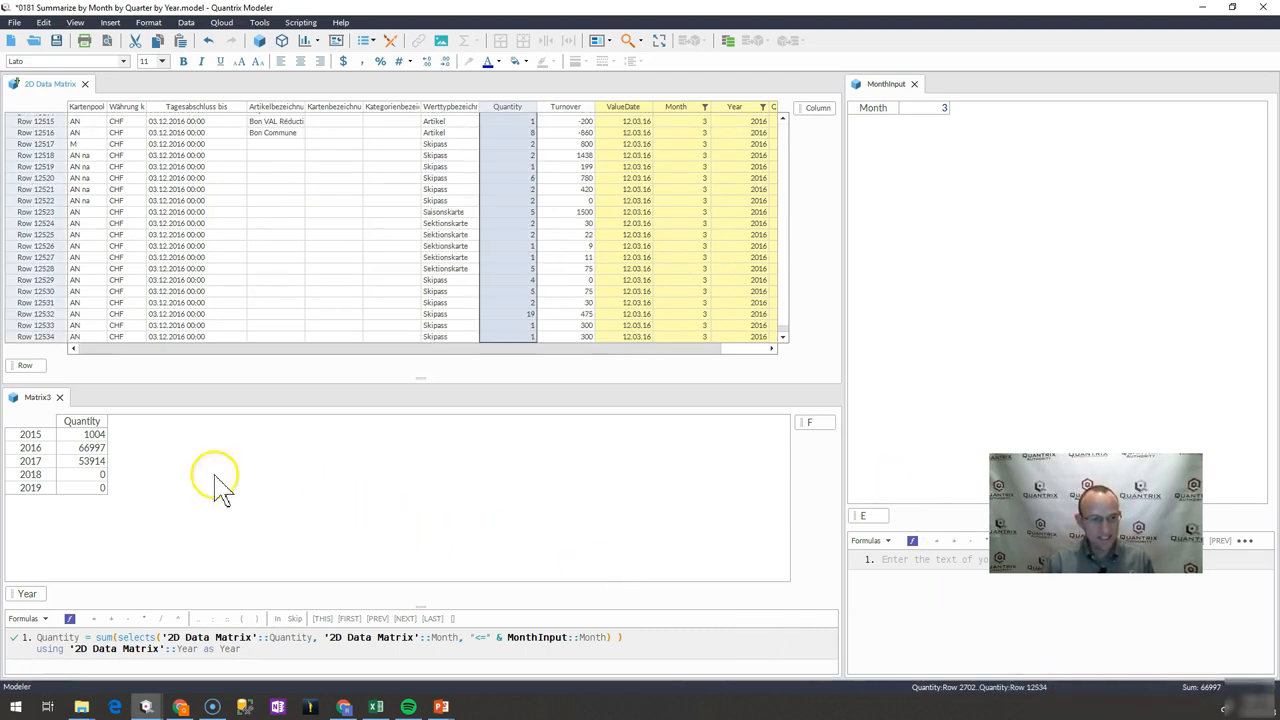
click(92, 448)
text(4)
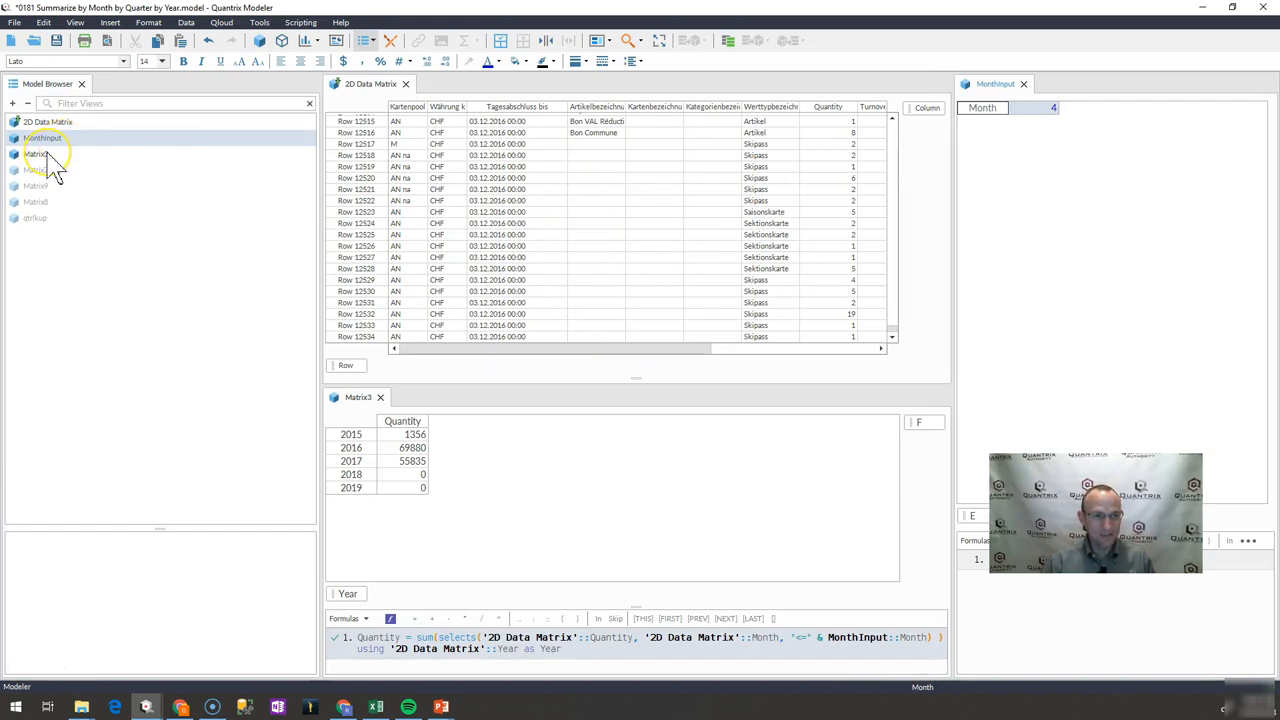
mouse_move(60, 240)
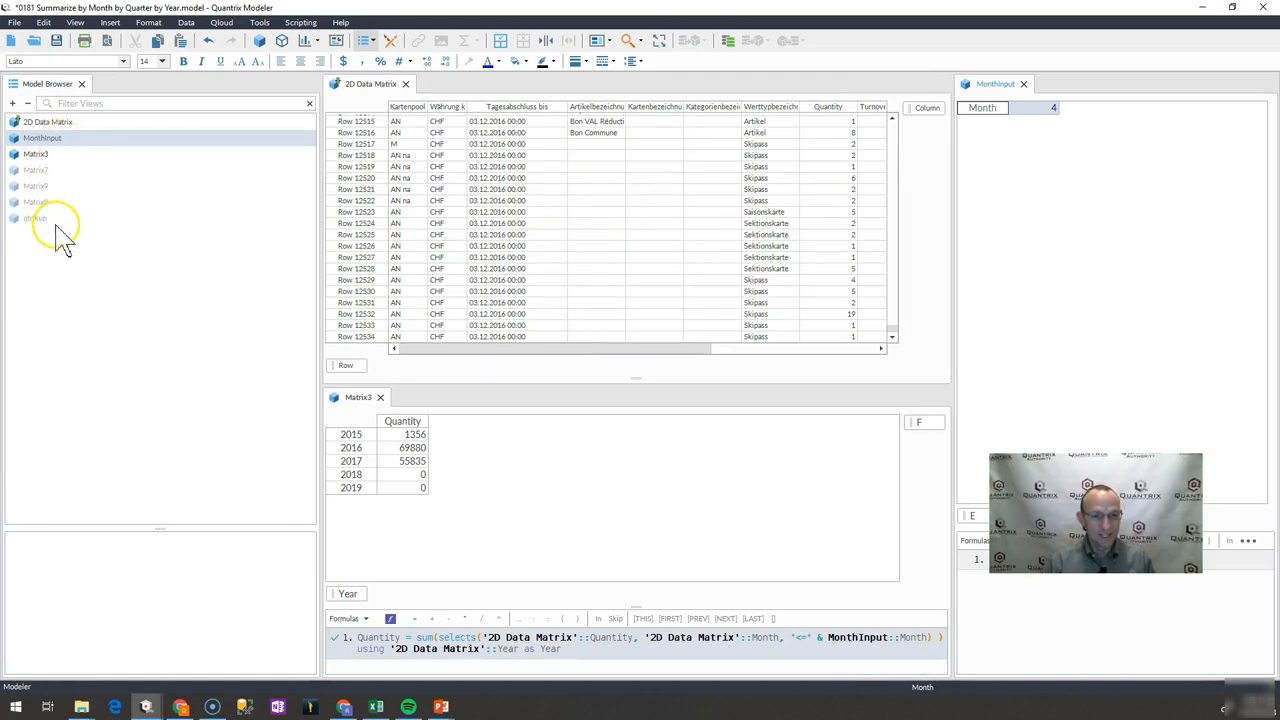
Rename Matrix3 in the Model Browser to Year to Date Summary.
click(412, 448)
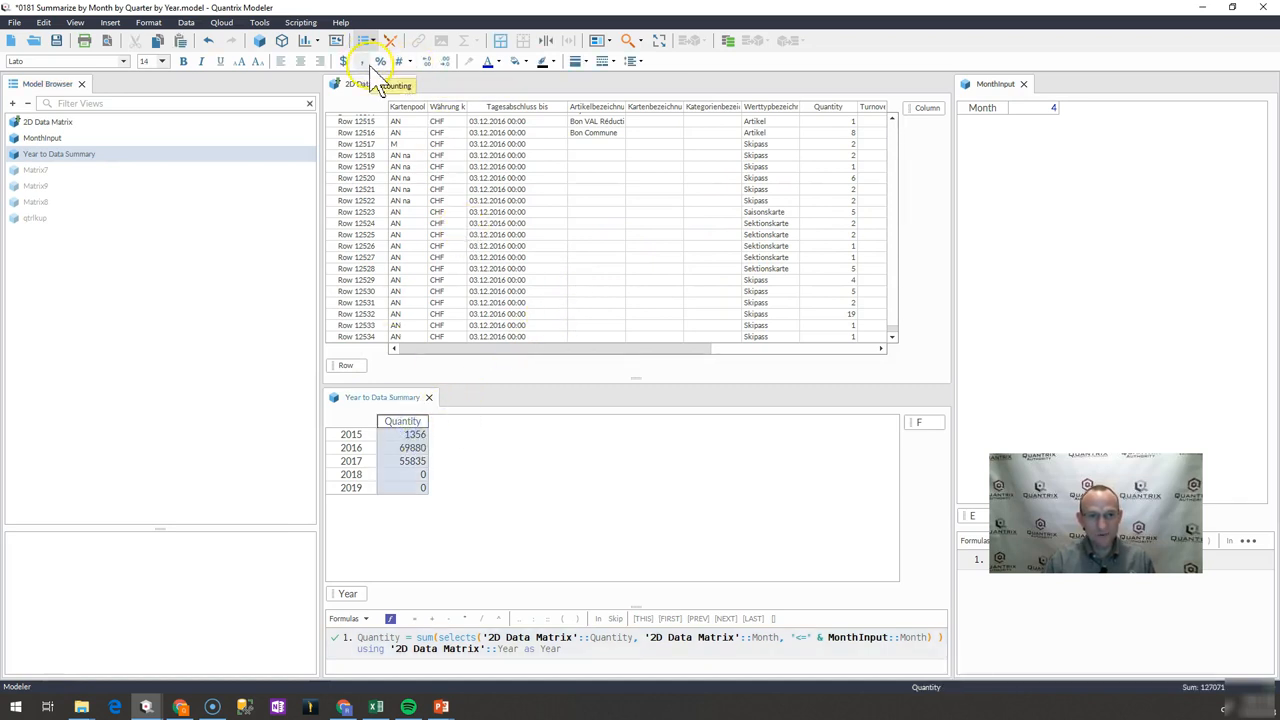
Apply Comma Style to the Quantity totals so they show as 5,356 and 69,800 with dashes for zeros.
click(444, 60)
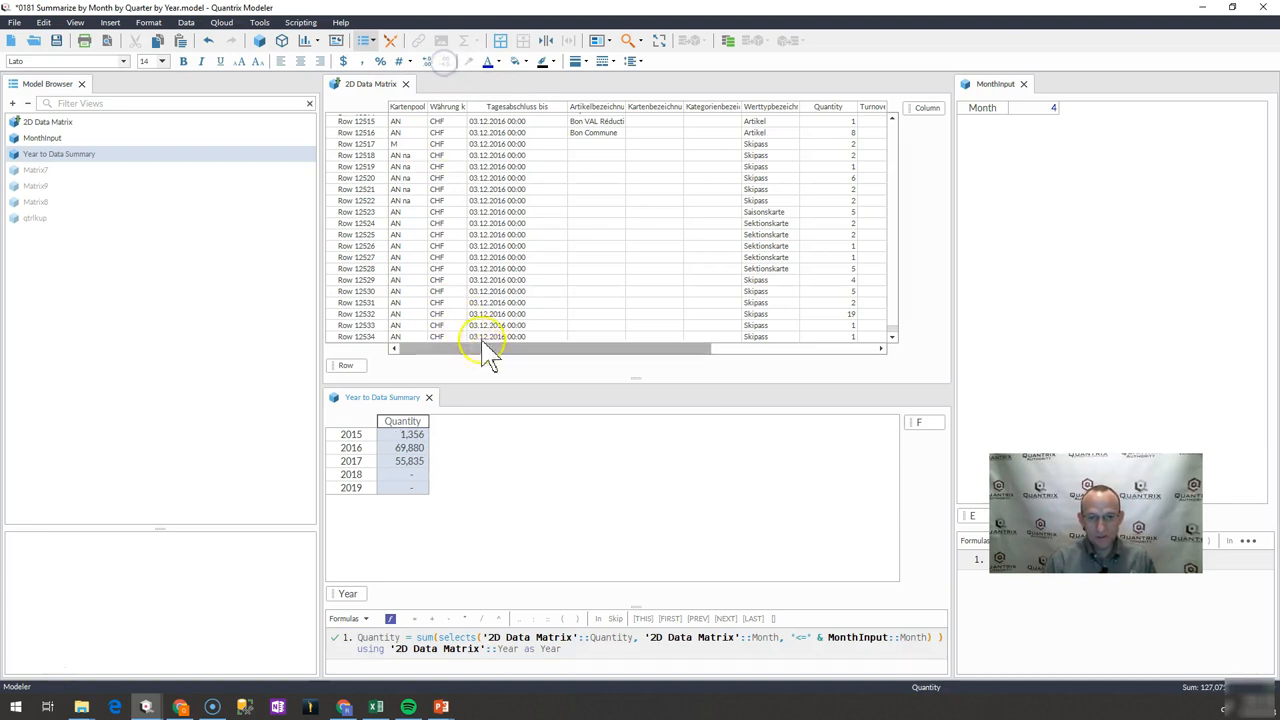
scroll(right, 3)
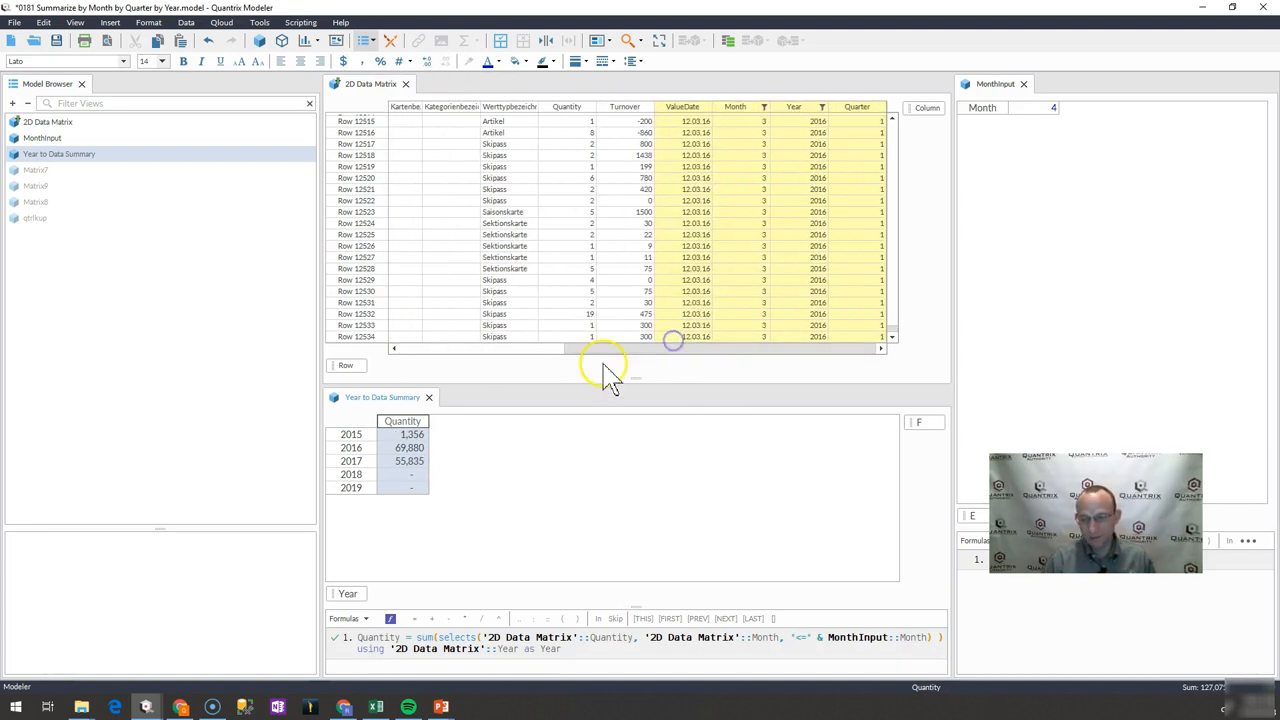
mouse_move(322, 352)
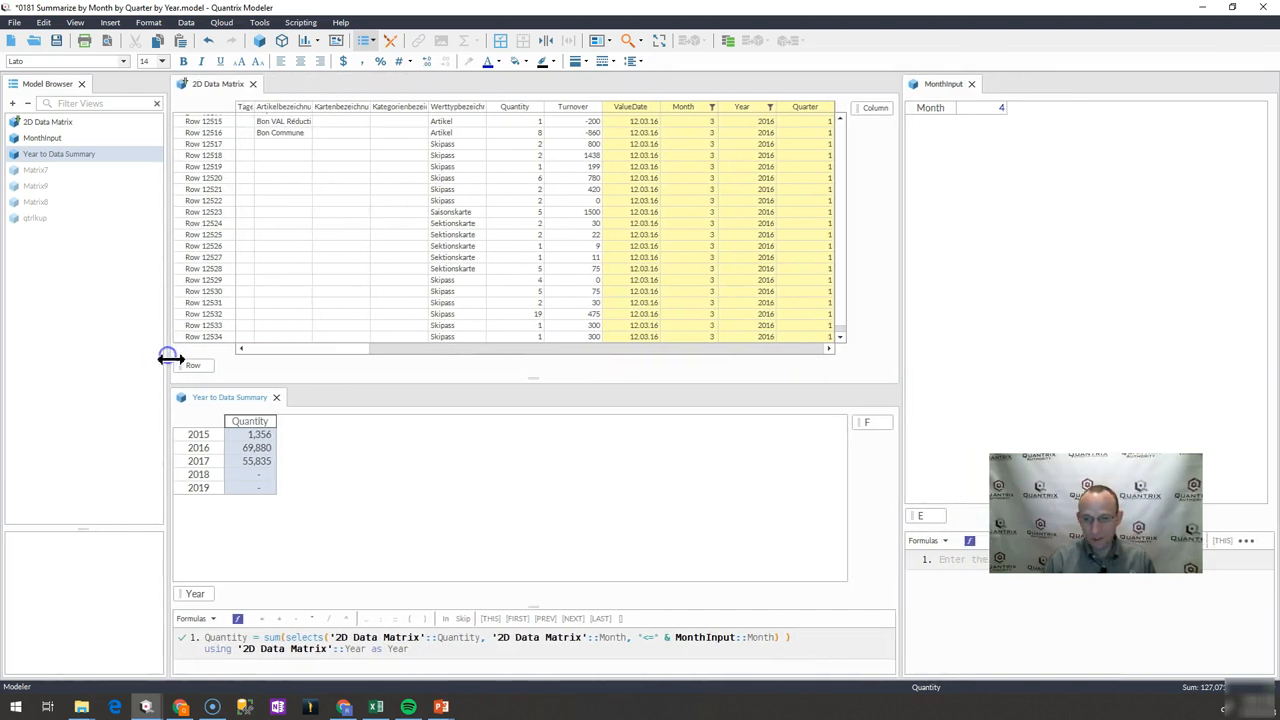
mouse_move(268, 530)
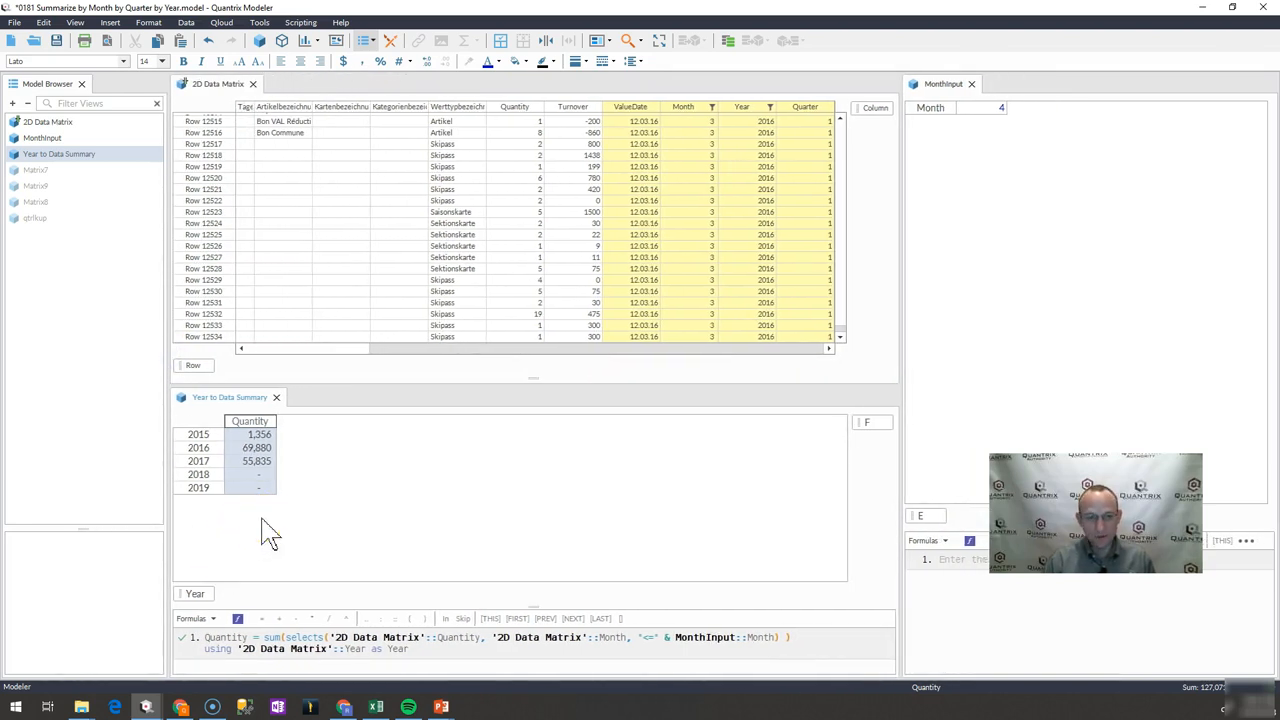